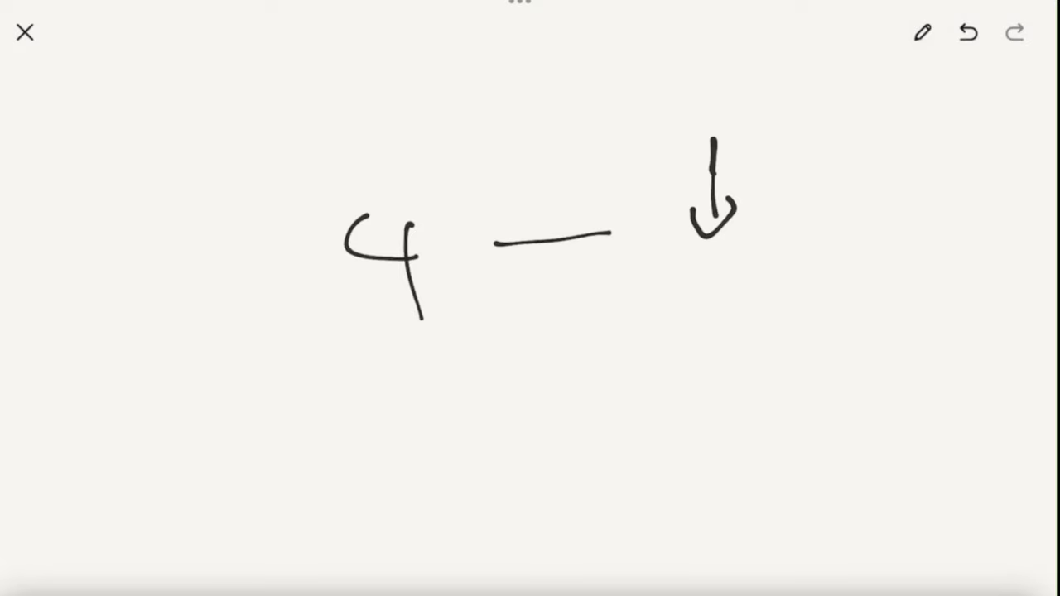
Sketch SSD and HDD boxes, an eye linked to the HDD, and a USB line
{"action": "left_click_drag", "start_coordinate": [679, 261], "coordinate": [820, 332]}
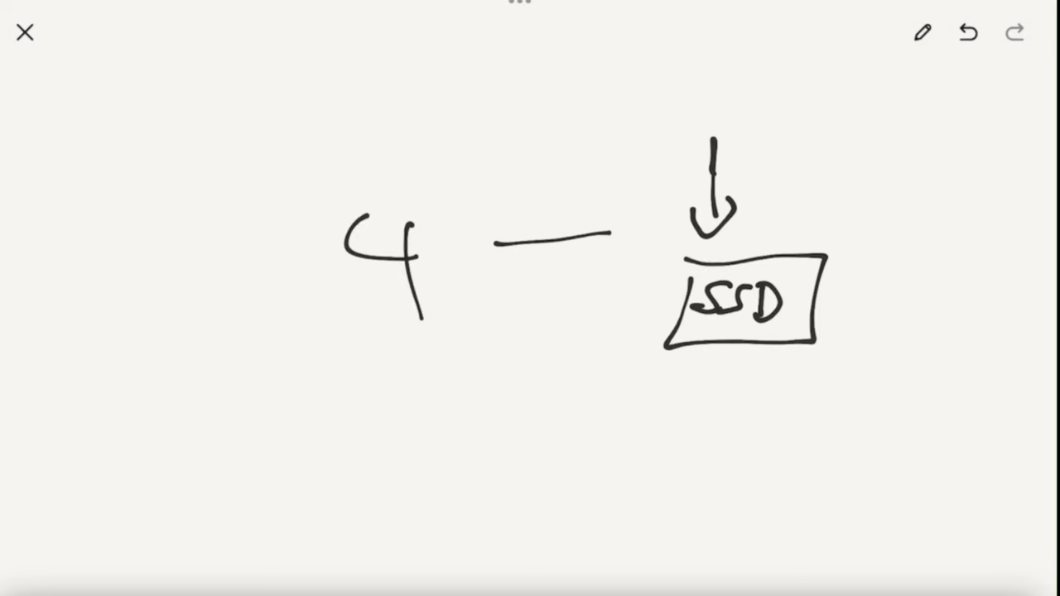
{"action": "left_click_drag", "start_coordinate": [828, 298], "coordinate": [866, 294]}
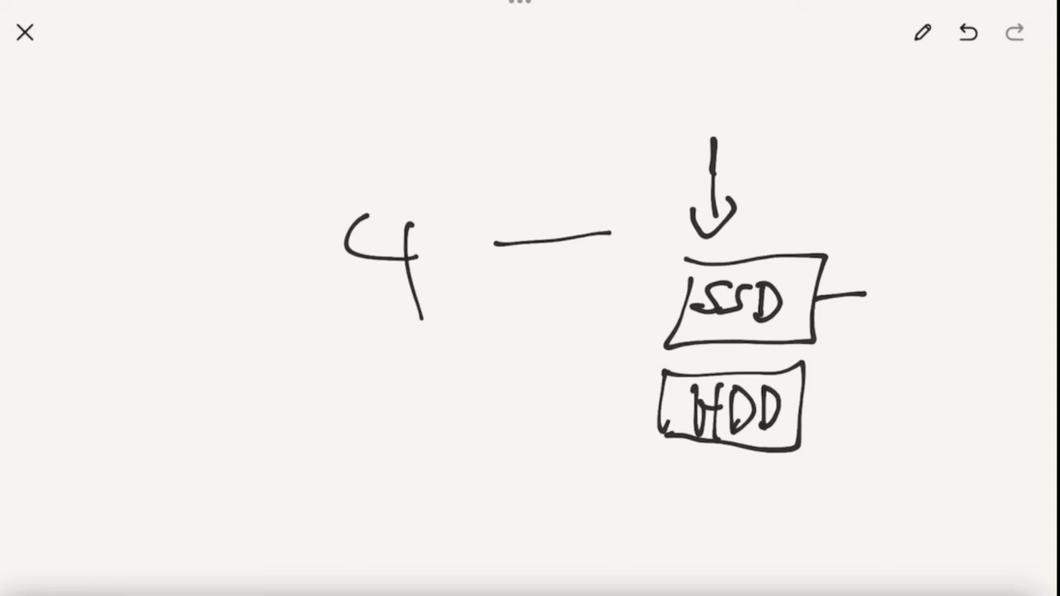
{"action": "left_click_drag", "start_coordinate": [808, 404], "coordinate": [836, 404]}
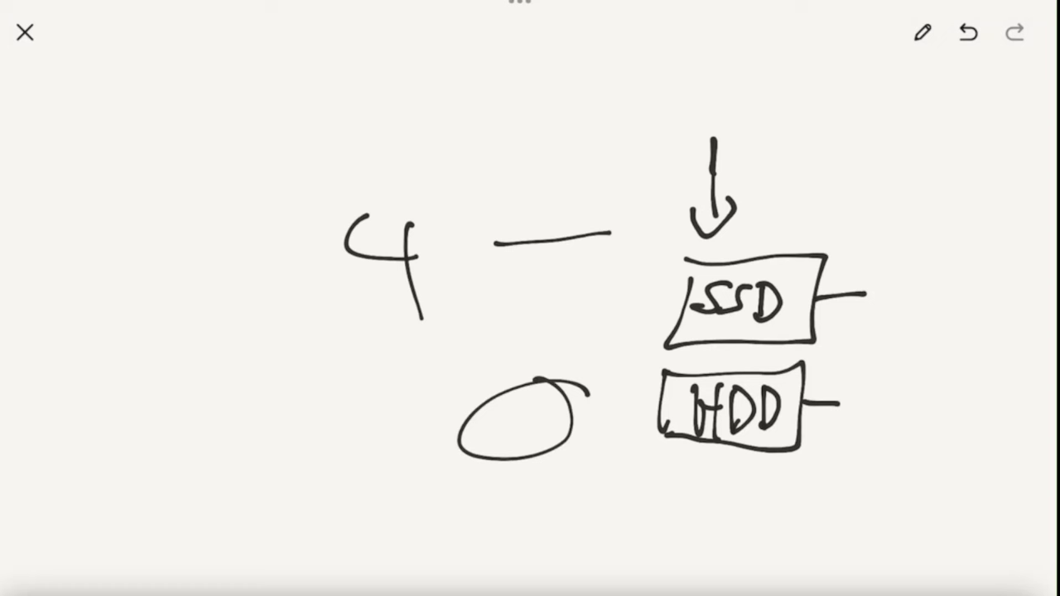
{"action": "left_click_drag", "start_coordinate": [513, 414], "coordinate": [646, 401]}
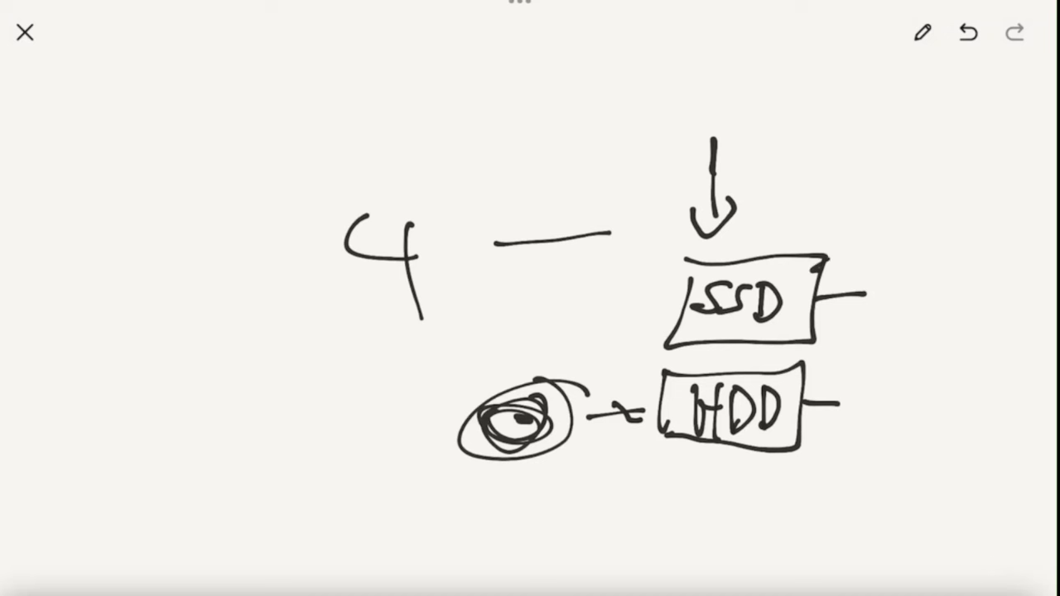
{"action": "left_click_drag", "start_coordinate": [828, 265], "coordinate": [944, 178]}
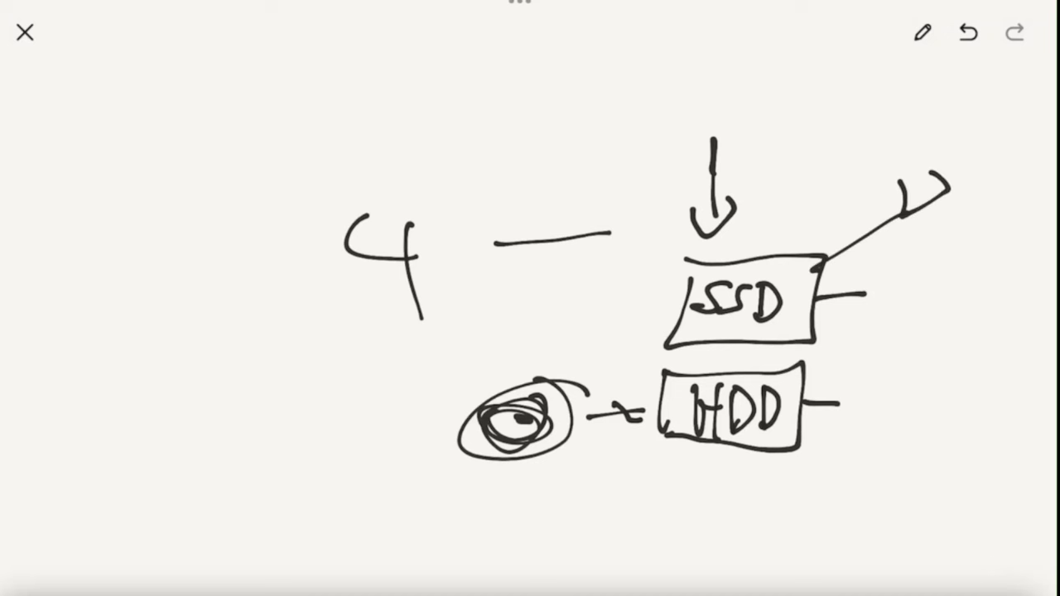
{"action": "type", "text": "USB"}
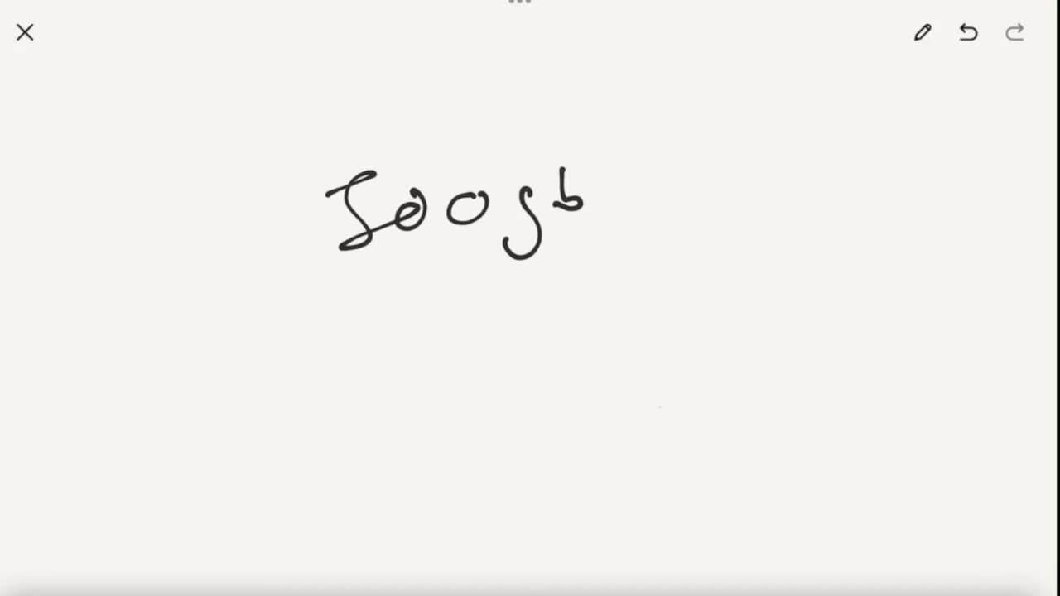
Write the card note under 500gb, then begin fresh notes with 4k
{"action": "left_click_drag", "start_coordinate": [373, 298], "coordinate": [476, 347]}
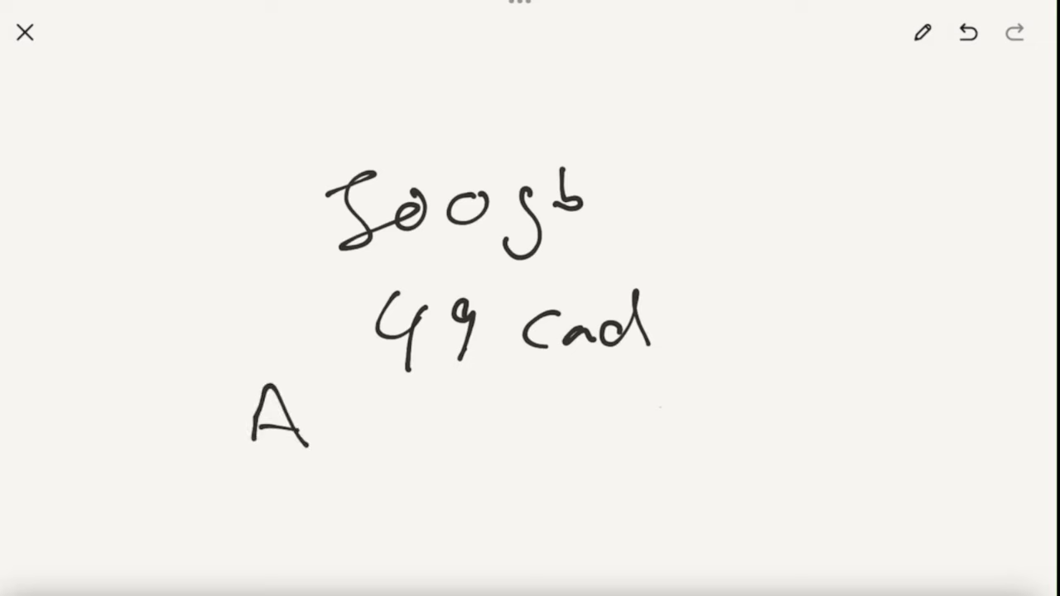
{"action": "left_click_drag", "start_coordinate": [331, 422], "coordinate": [448, 447]}
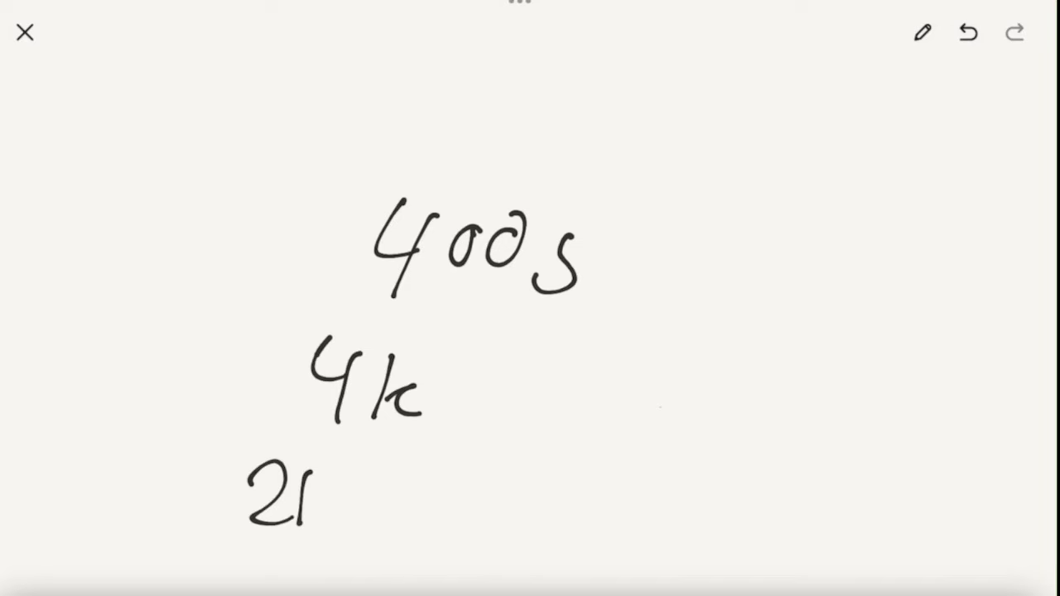
Extend the note to 21 - 3 - A7iii, link 4k to 10, and write H 1080p x W 1920
{"action": "left_click_drag", "start_coordinate": [348, 493], "coordinate": [480, 497]}
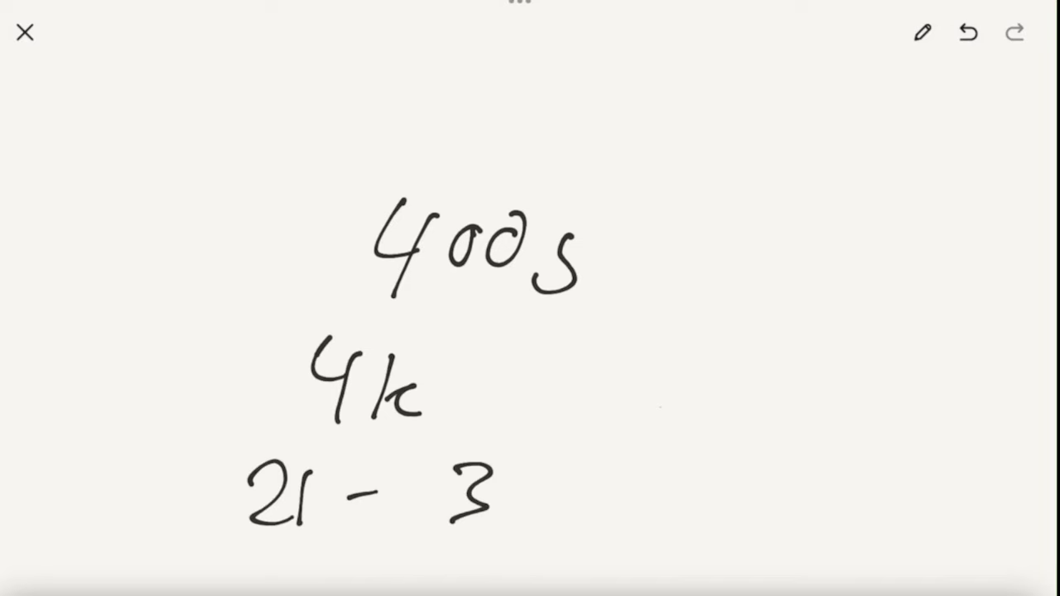
{"action": "left_click_drag", "start_coordinate": [522, 493], "coordinate": [559, 493]}
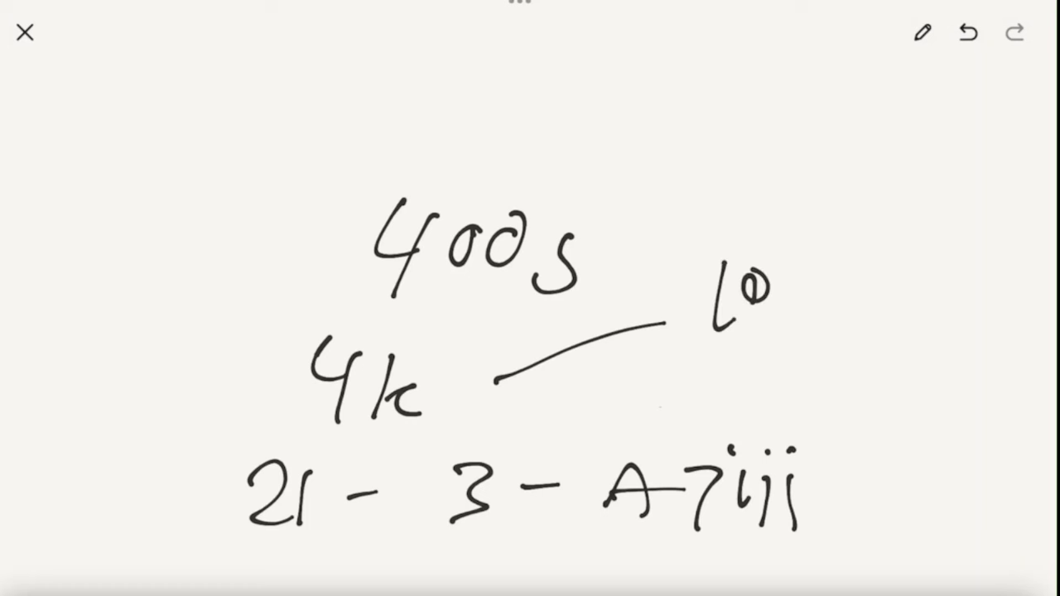
{"action": "left_click_drag", "start_coordinate": [745, 281], "coordinate": [870, 281]}
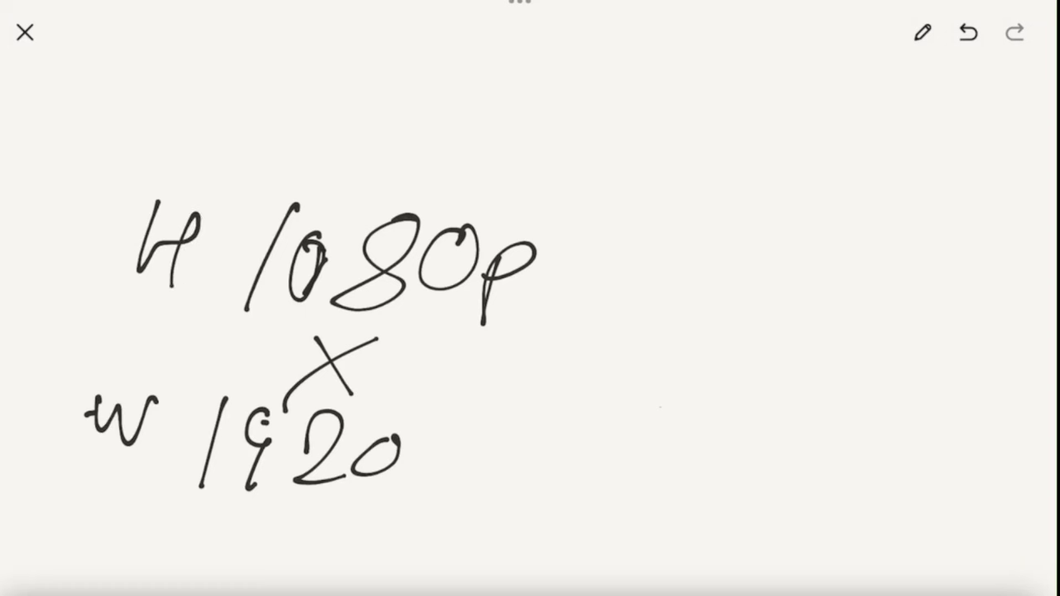
Sketch a camera linked to a card and an SSD box, with an arrow to notes
{"action": "left_click_drag", "start_coordinate": [580, 241], "coordinate": [630, 315]}
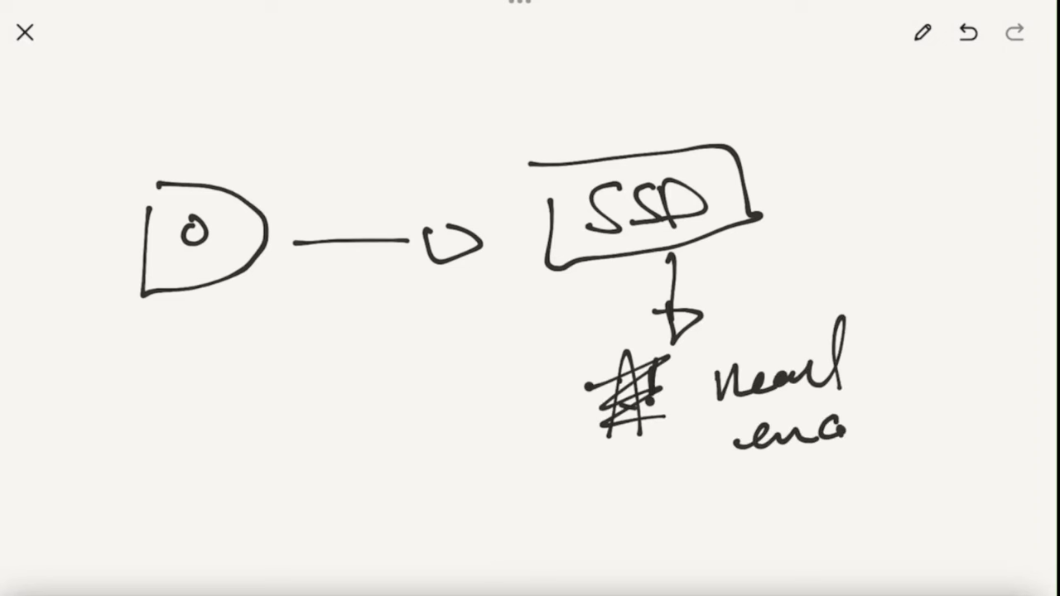
Add a clock circle with arrows and a 4k-to-720 note, then start a laptop screen
{"action": "left_click_drag", "start_coordinate": [845, 431], "coordinate": [952, 397]}
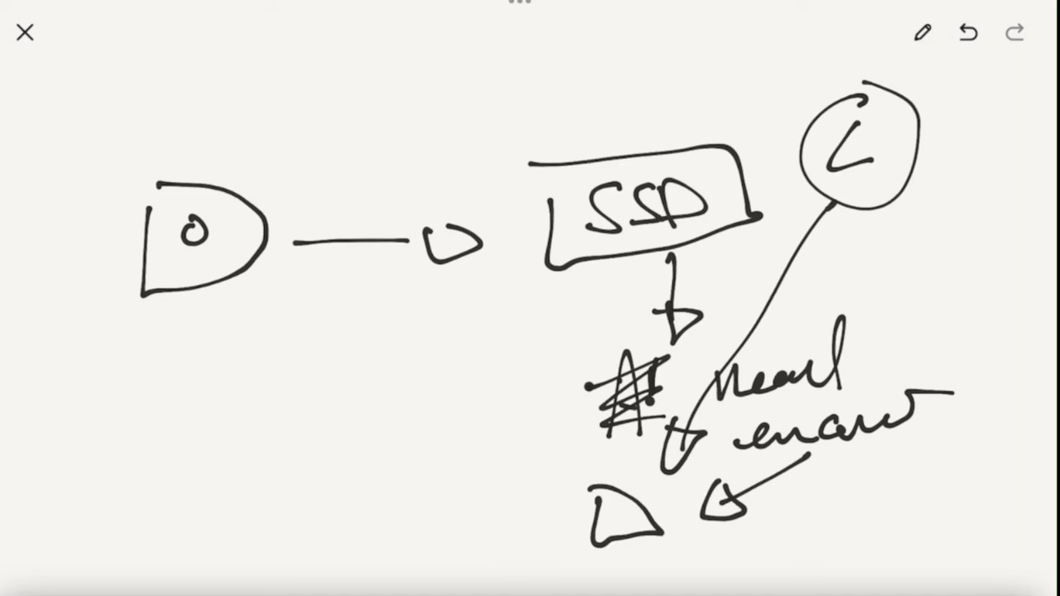
{"action": "left_click_drag", "start_coordinate": [481, 480], "coordinate": [588, 509]}
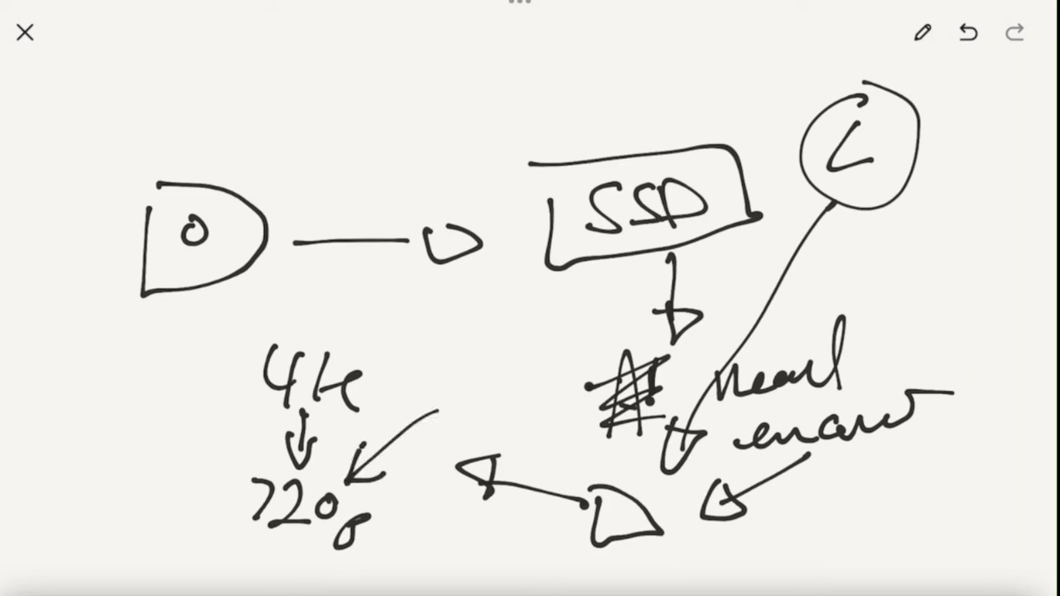
{"action": "left_click_drag", "start_coordinate": [462, 335], "coordinate": [462, 376]}
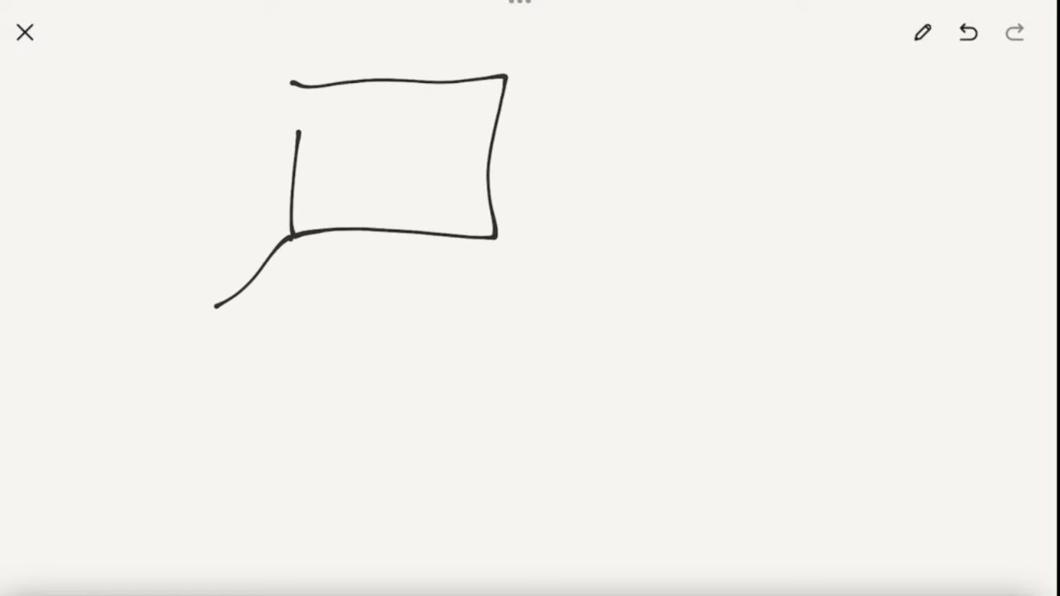
Draw the laptop base and link it to 4k→720, RAM, CPU and Pro notes
{"action": "left_click_drag", "start_coordinate": [215, 315], "coordinate": [518, 323]}
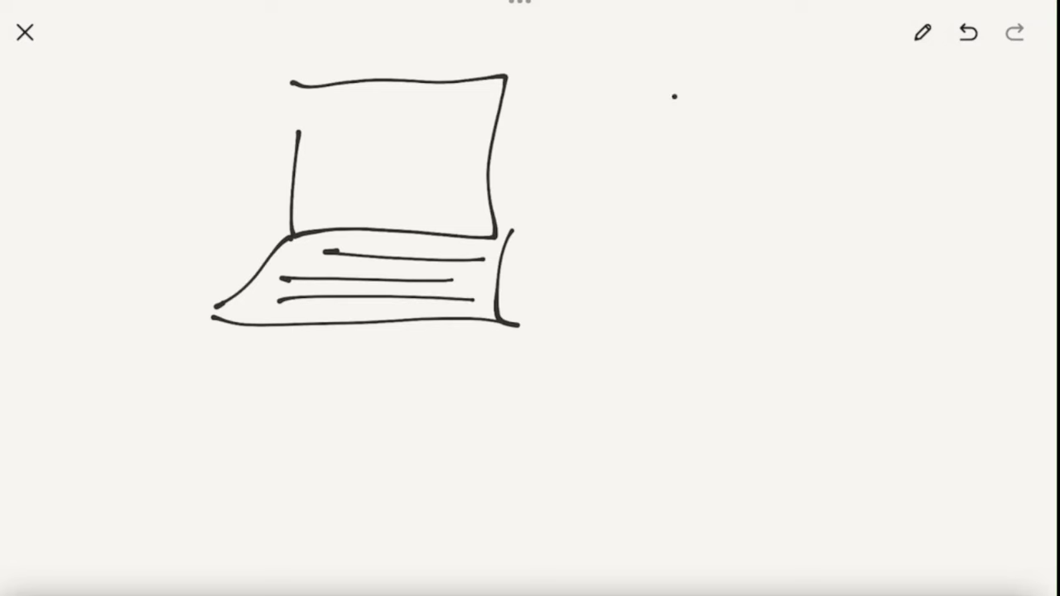
{"action": "left_click_drag", "start_coordinate": [671, 100], "coordinate": [795, 198]}
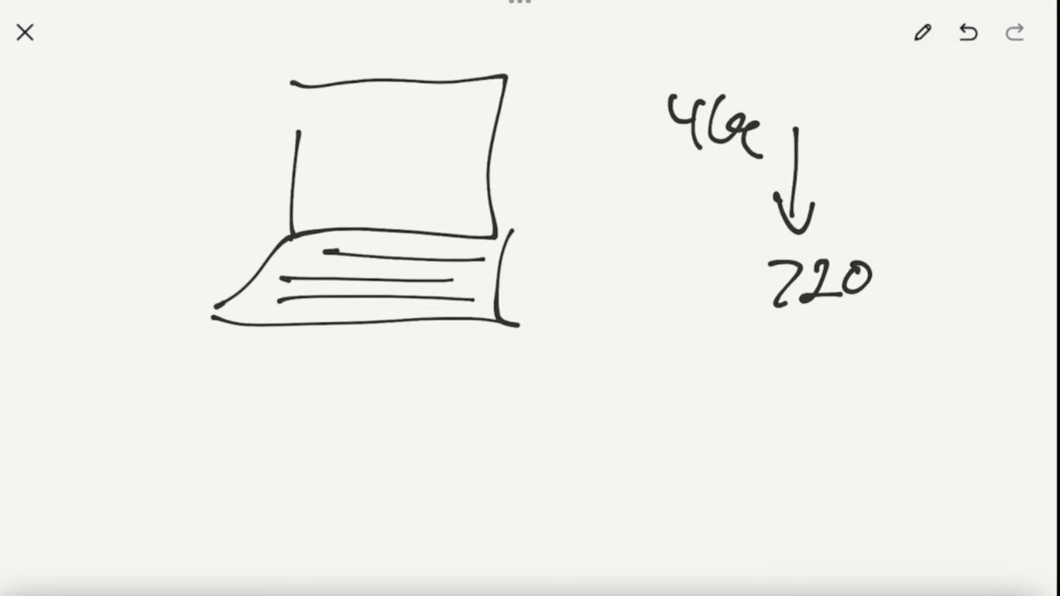
{"action": "left_click_drag", "start_coordinate": [794, 323], "coordinate": [757, 376]}
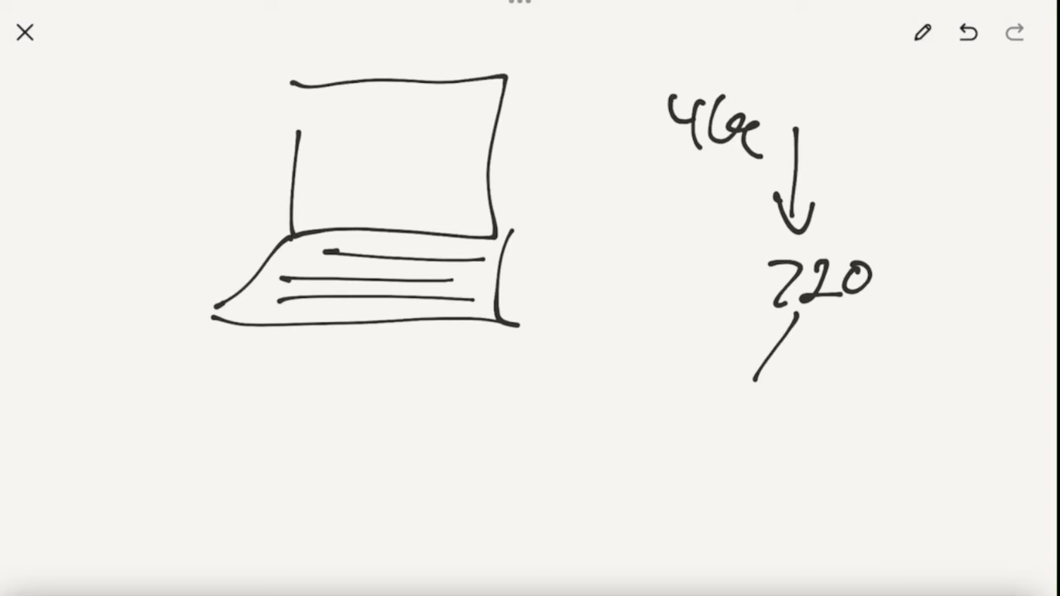
{"action": "left_click_drag", "start_coordinate": [770, 348], "coordinate": [754, 377]}
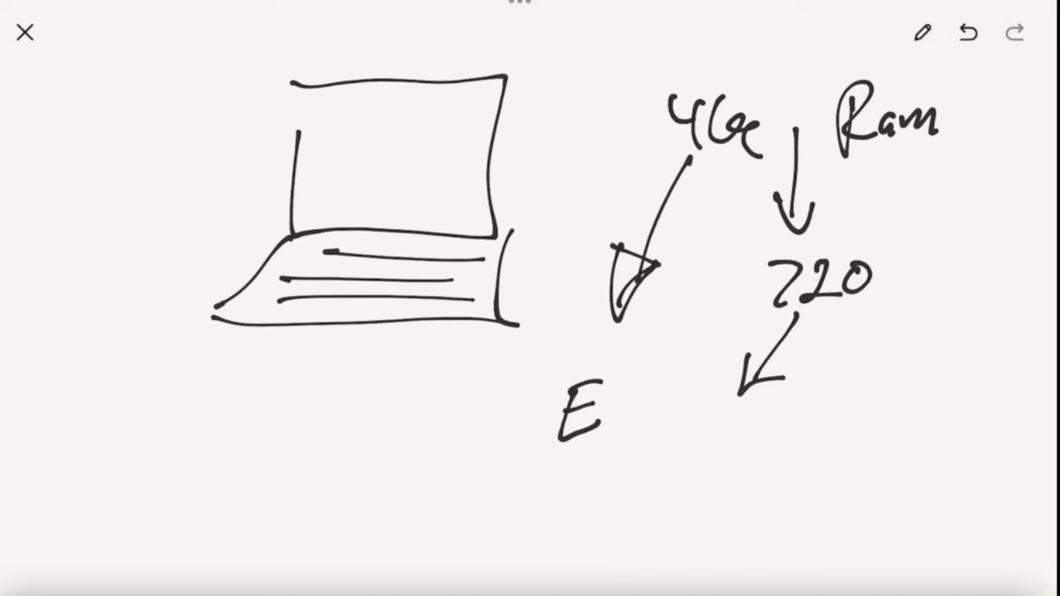
{"action": "left_click_drag", "start_coordinate": [869, 174], "coordinate": [886, 207]}
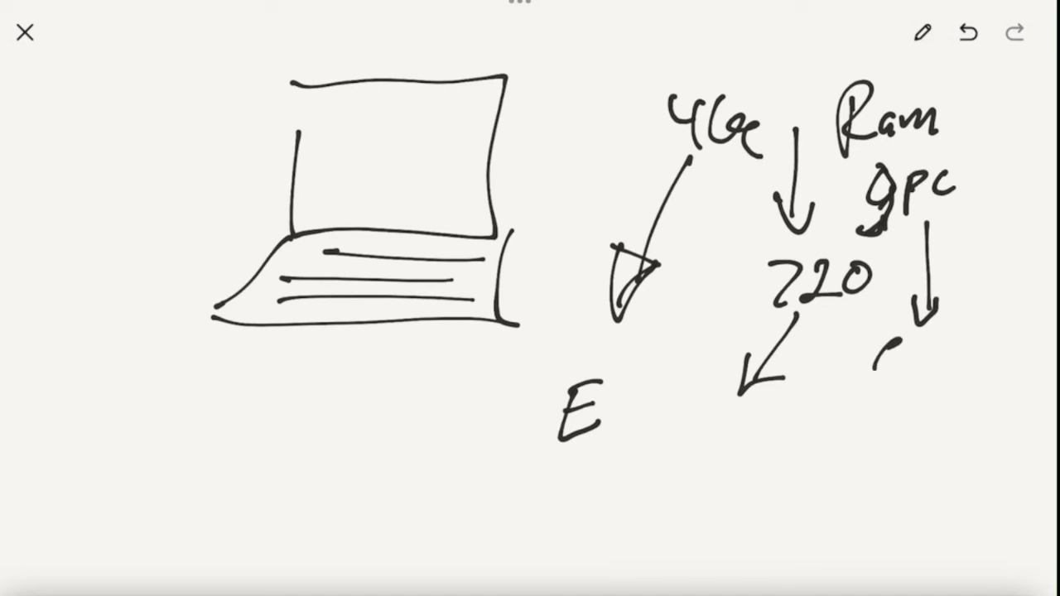
{"action": "type", "text": "CPU"}
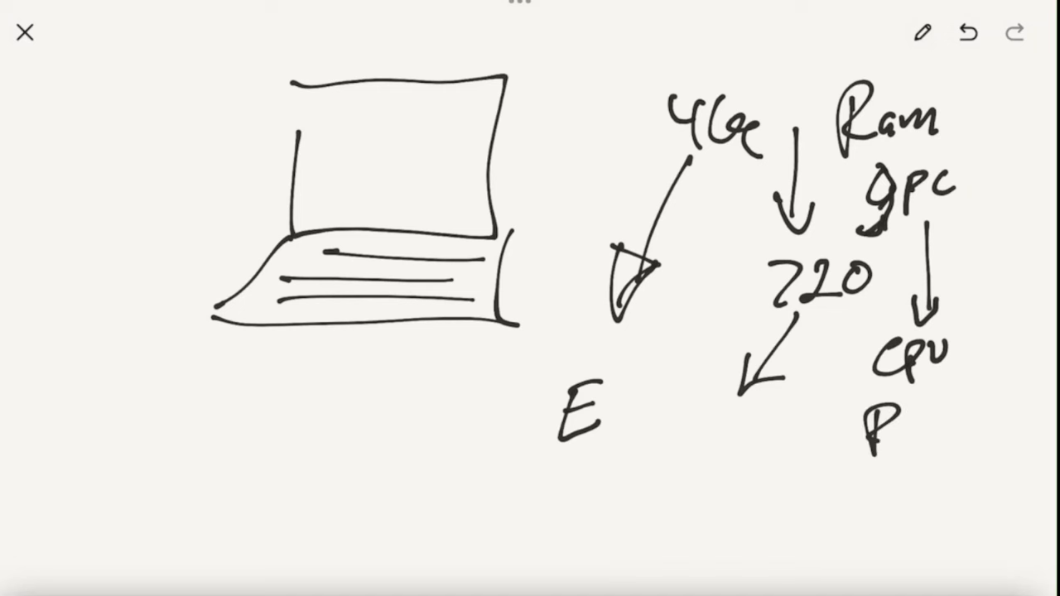
{"action": "type", "text": "Ram"}
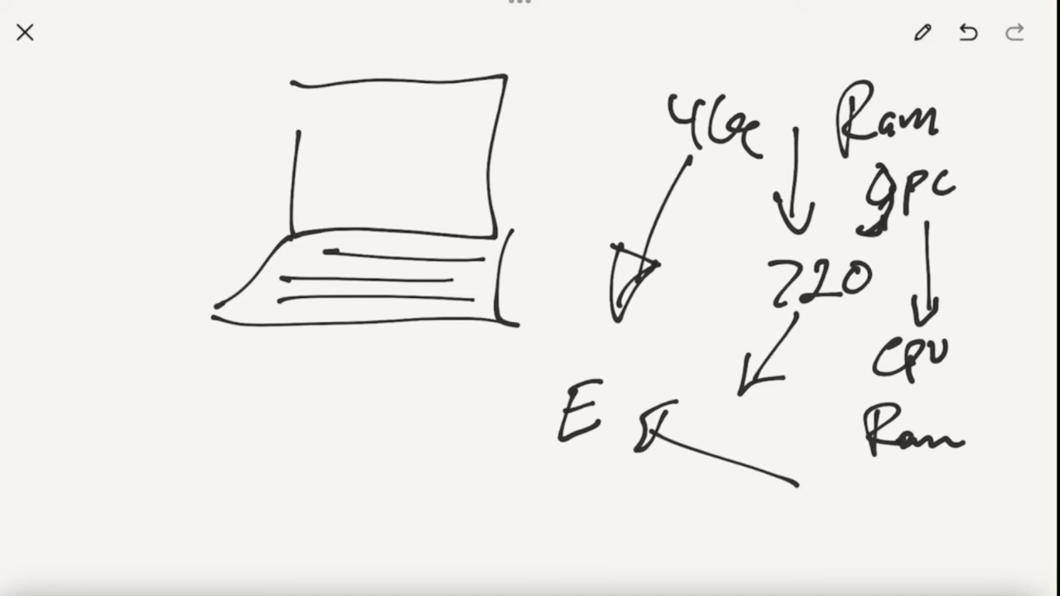
{"action": "type", "text": "Proxy finel"}
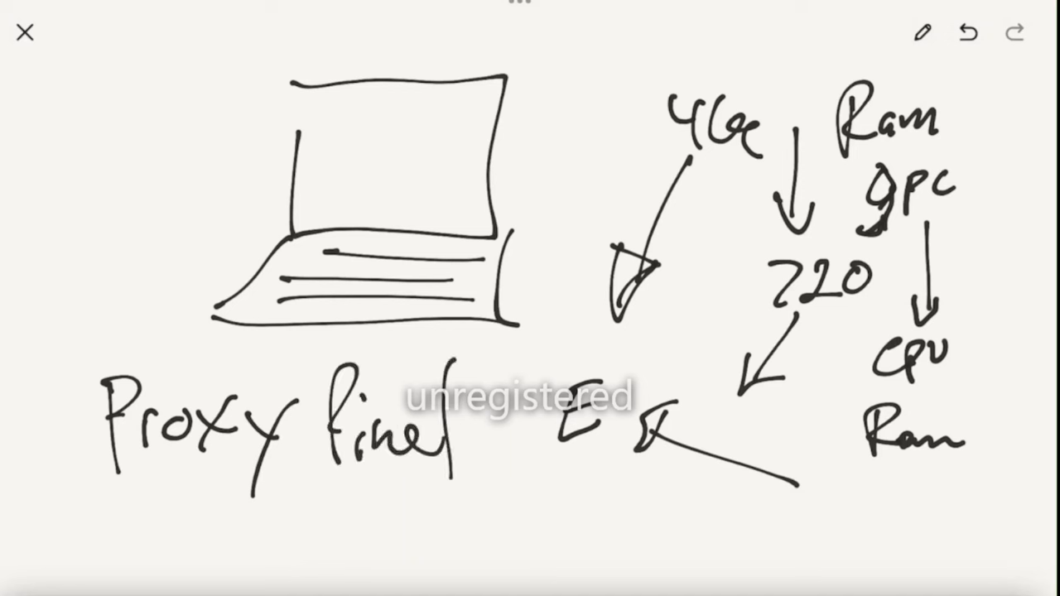
Draw an arrow from 4k to Proxy, a box-arrow-box proxy pipeline, and a 4K arrow to a box
{"action": "left_click_drag", "start_coordinate": [406, 331], "coordinate": [783, 158]}
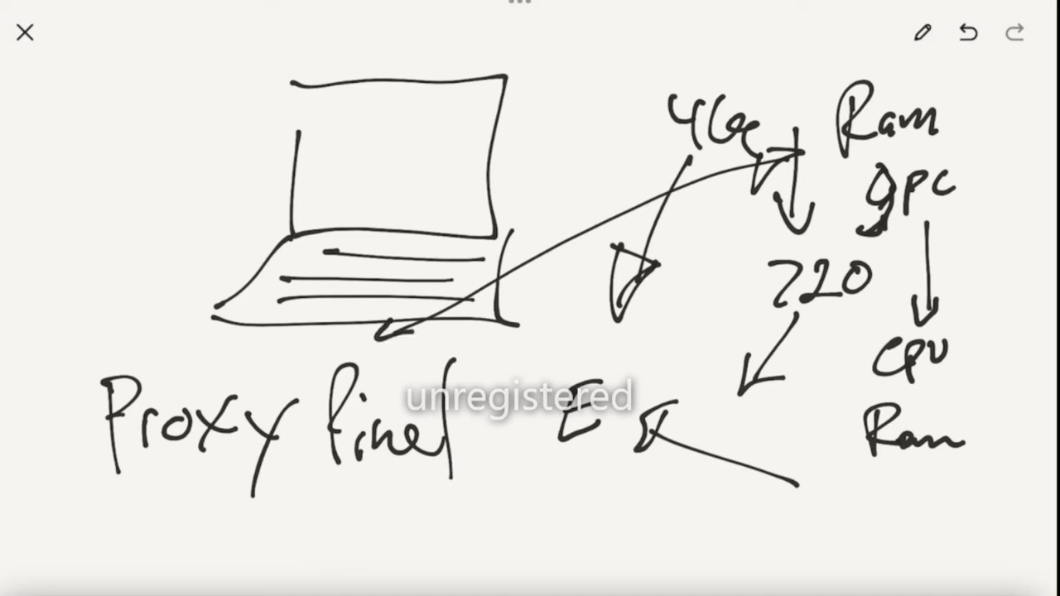
{"action": "left_click_drag", "start_coordinate": [124, 488], "coordinate": [144, 509]}
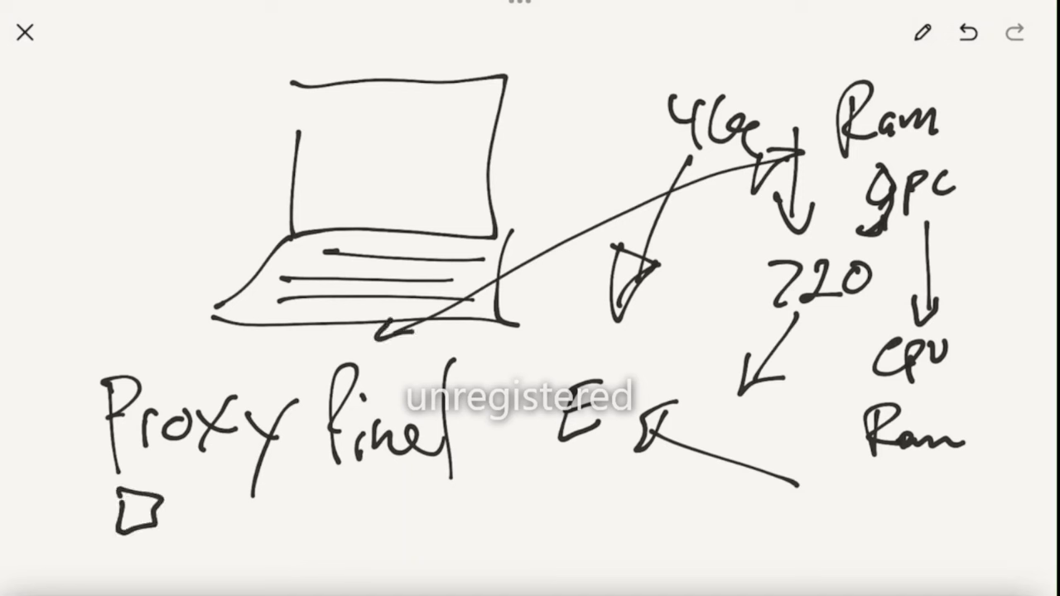
{"action": "left_click_drag", "start_coordinate": [157, 510], "coordinate": [241, 505]}
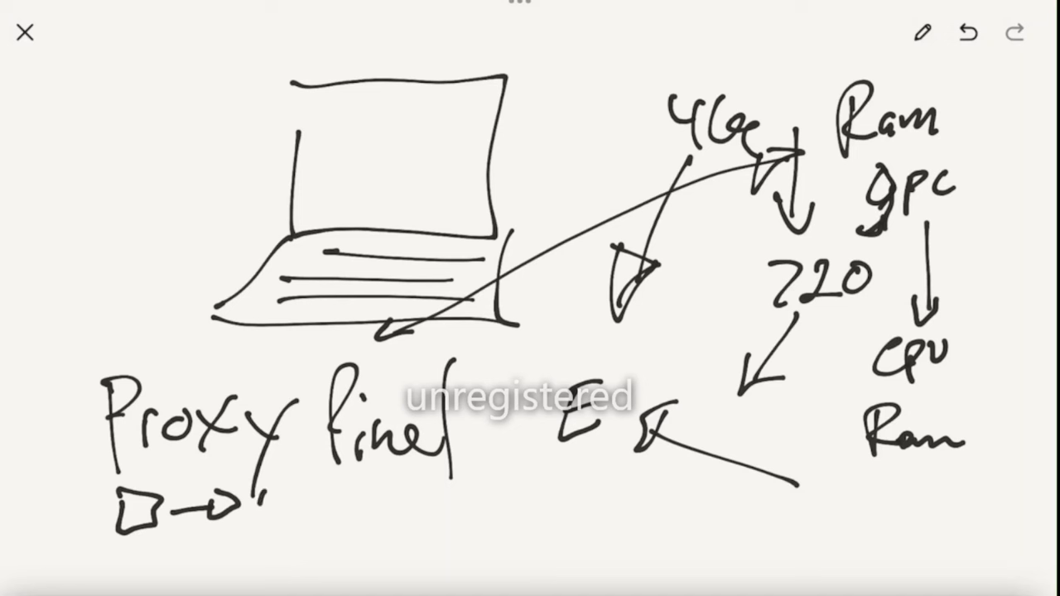
{"action": "left_click_drag", "start_coordinate": [240, 497], "coordinate": [273, 506]}
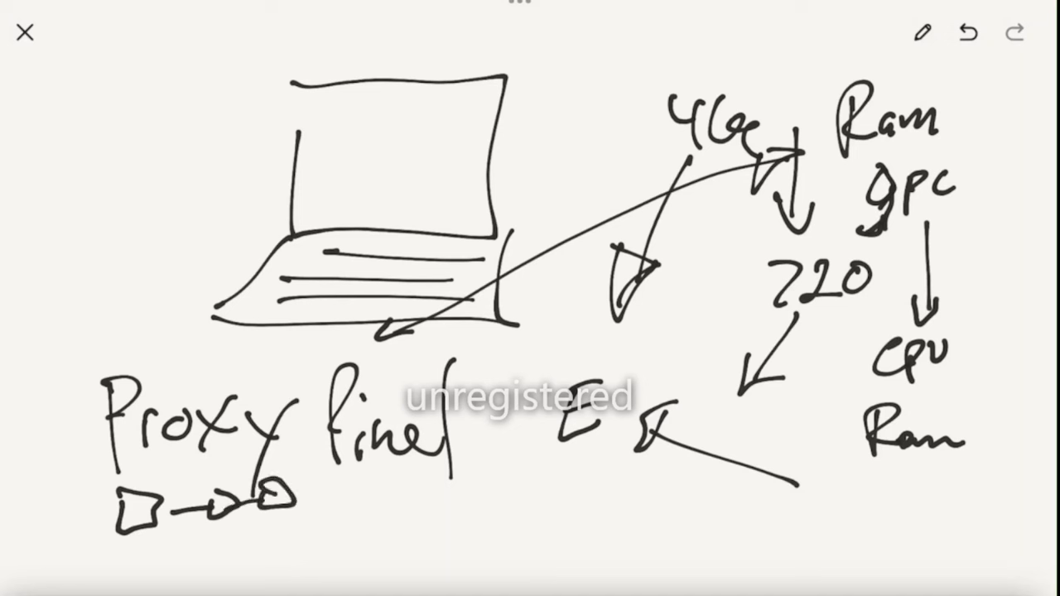
{"action": "left_click_drag", "start_coordinate": [389, 455], "coordinate": [497, 530]}
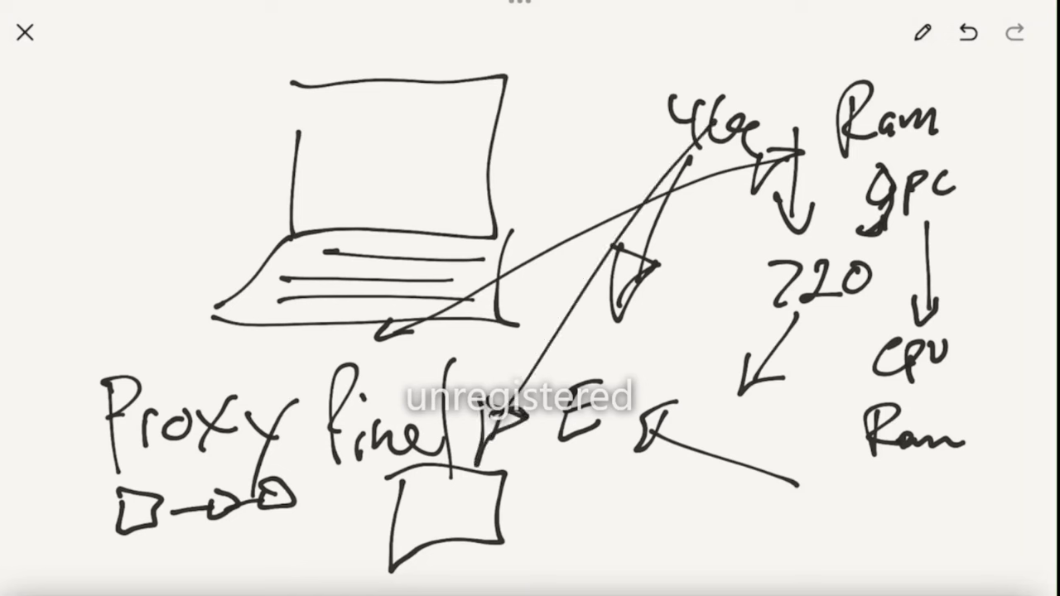
{"action": "type", "text": "lo"}
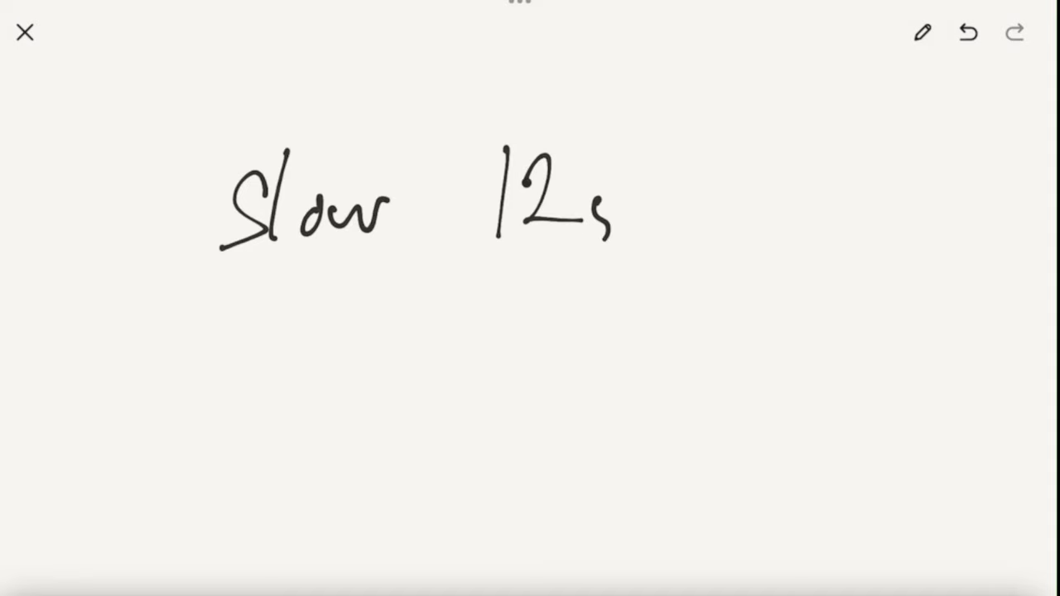
Scribble out the word after 'Slow 12' and write '16 & CPU' below it
{"action": "left_click_drag", "start_coordinate": [613, 215], "coordinate": [687, 207]}
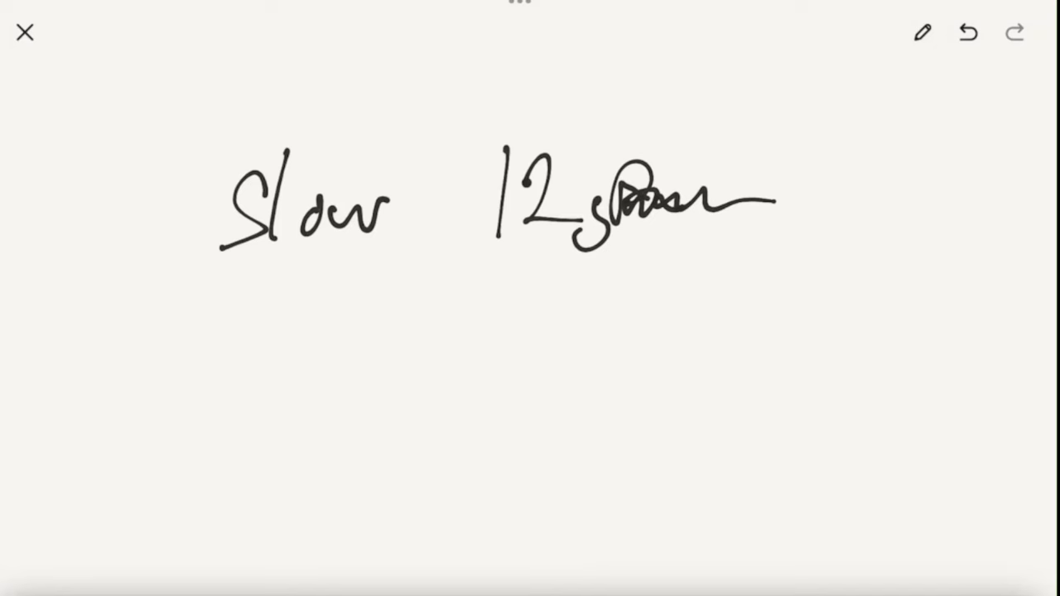
{"action": "left_click_drag", "start_coordinate": [492, 294], "coordinate": [530, 347]}
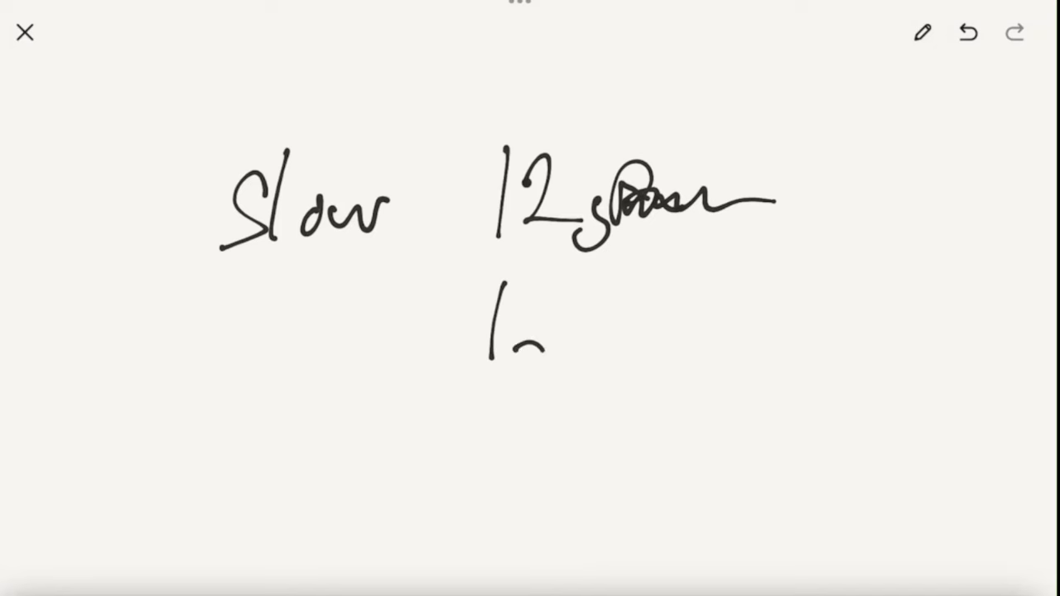
{"action": "left_click_drag", "start_coordinate": [489, 298], "coordinate": [654, 339]}
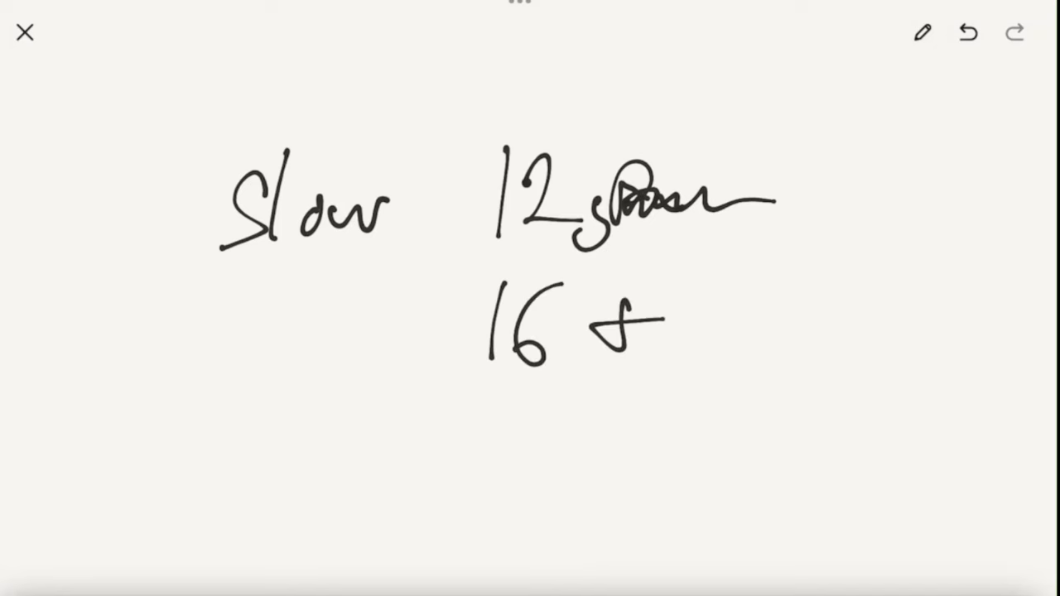
{"action": "left_click_drag", "start_coordinate": [761, 298], "coordinate": [745, 340]}
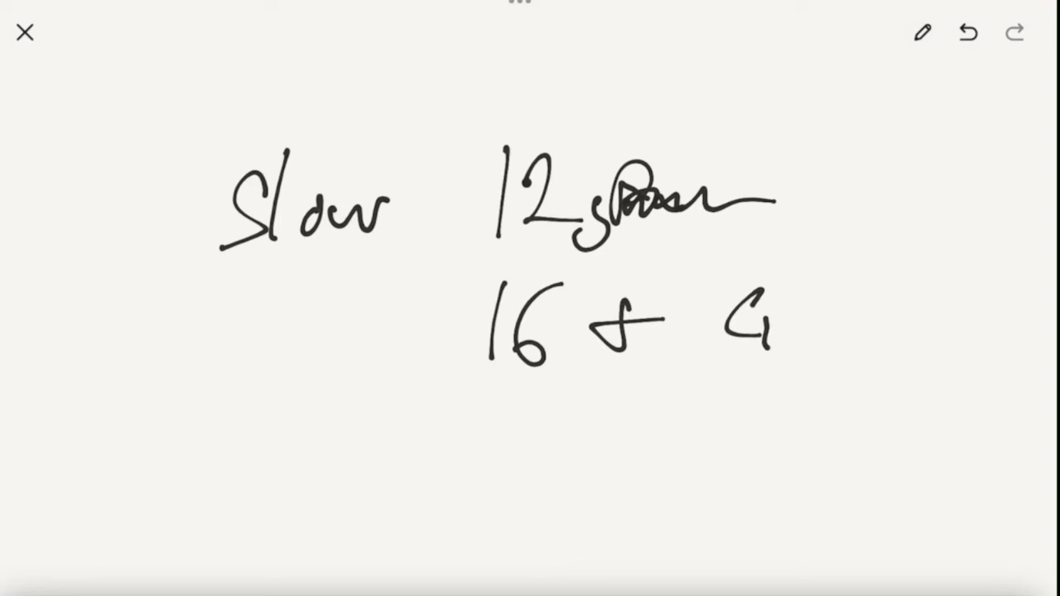
{"action": "left_click_drag", "start_coordinate": [729, 298], "coordinate": [807, 332]}
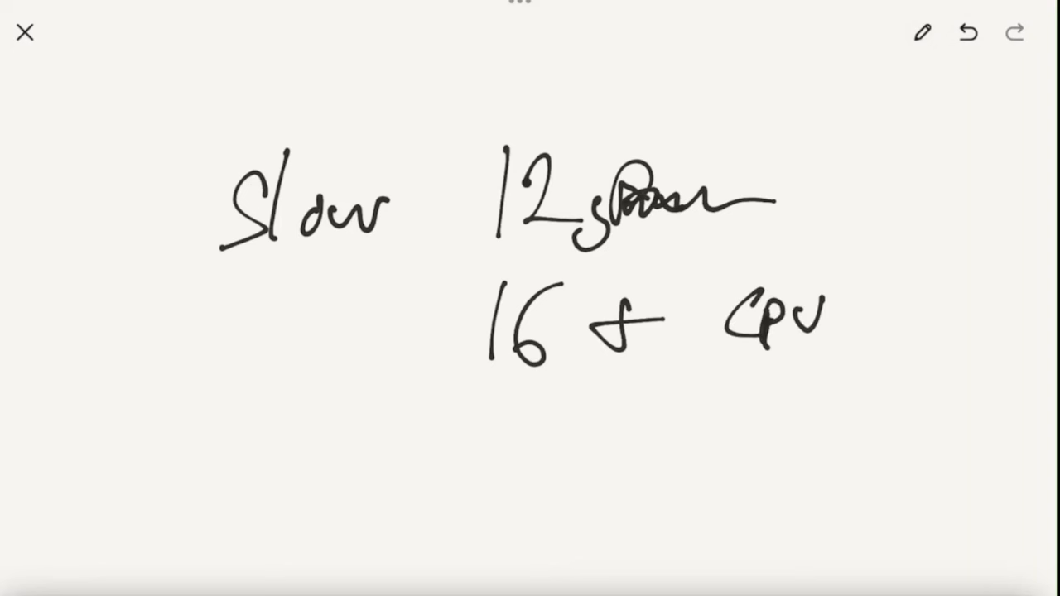
{"action": "left_click_drag", "start_coordinate": [729, 373], "coordinate": [745, 405]}
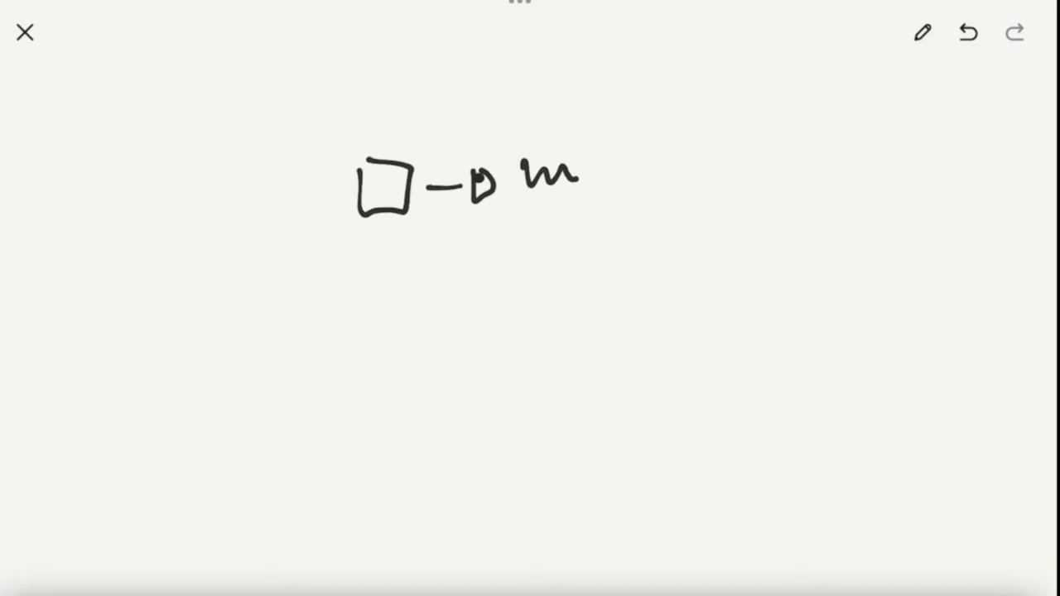
Write mp4 beside the first box, then draw a second box with an arrow to Pro
{"action": "left_click_drag", "start_coordinate": [580, 174], "coordinate": [638, 207]}
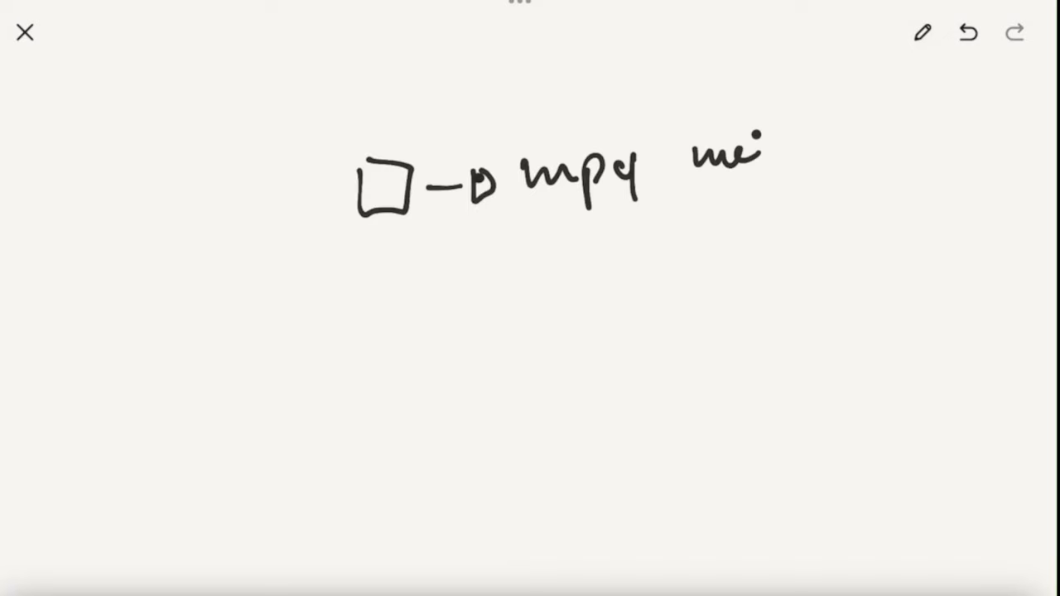
{"action": "left_click", "coordinate": [751, 135]}
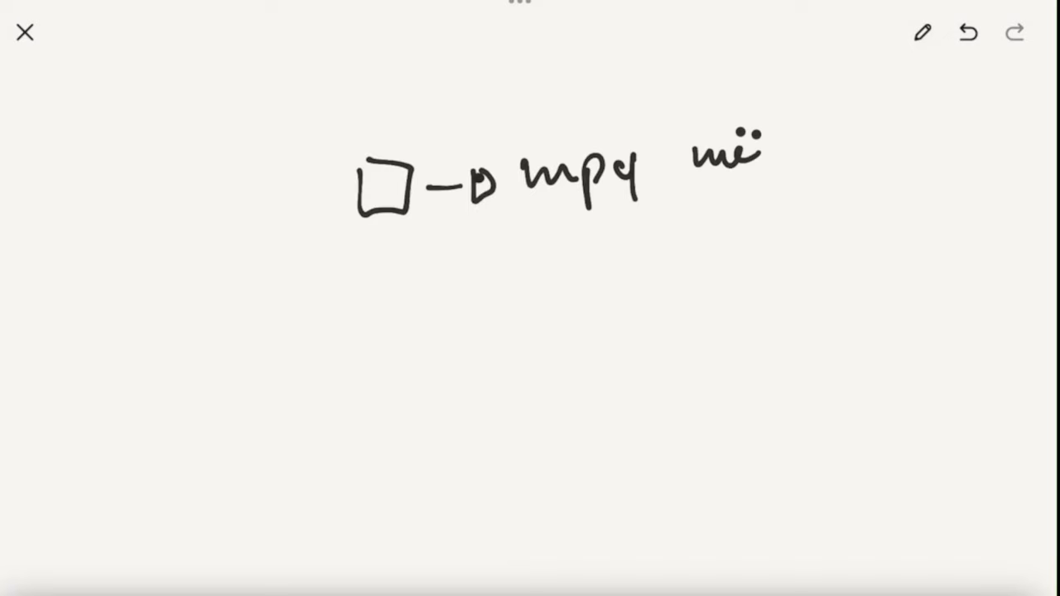
{"action": "left_click_drag", "start_coordinate": [356, 253], "coordinate": [414, 294]}
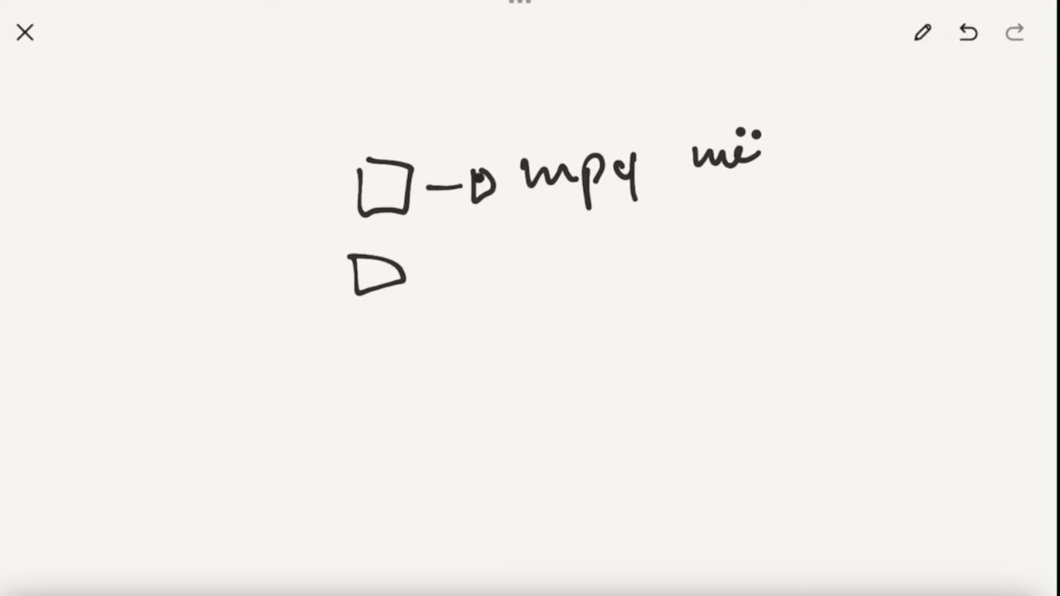
{"action": "left_click_drag", "start_coordinate": [418, 267], "coordinate": [451, 266]}
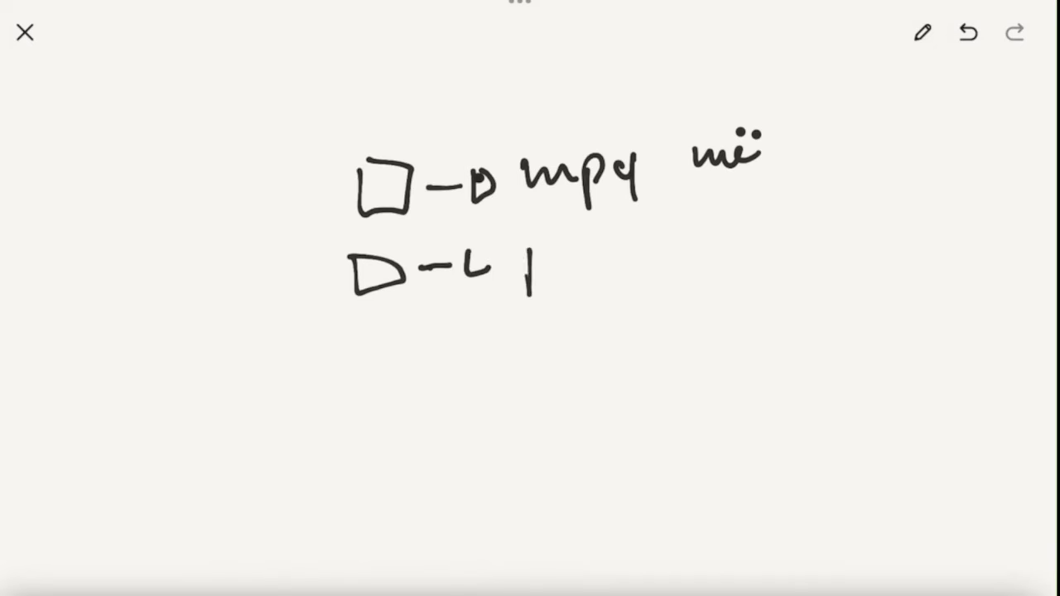
{"action": "left_click_drag", "start_coordinate": [522, 265], "coordinate": [621, 257]}
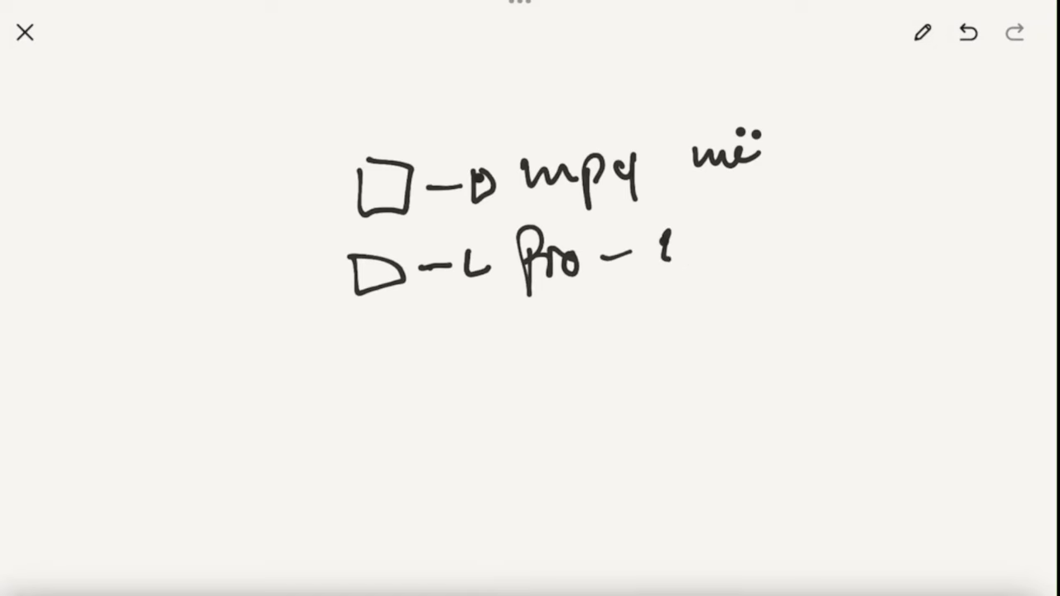
Add a phone with 'youtube' after Pro, a camera arrowed to a box, and circle mp4
{"action": "left_click_drag", "start_coordinate": [662, 174], "coordinate": [712, 257]}
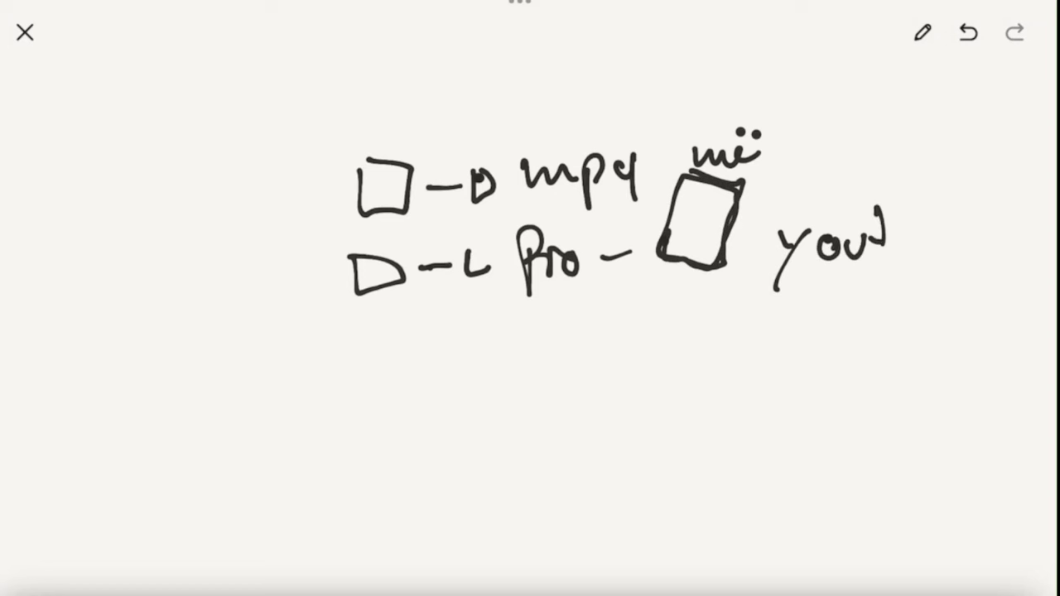
{"action": "left_click_drag", "start_coordinate": [869, 240], "coordinate": [977, 232]}
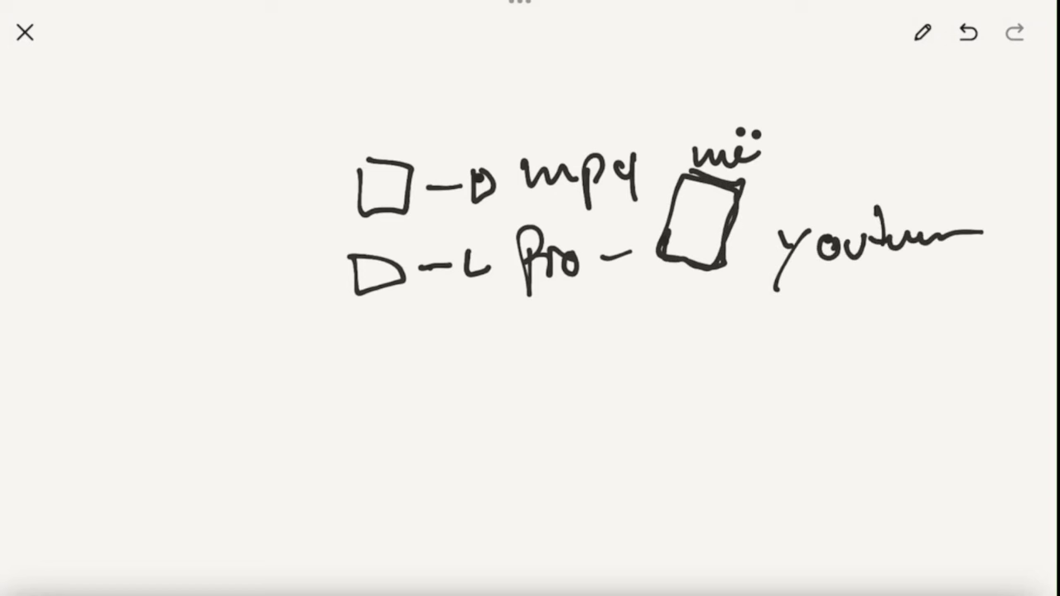
{"action": "left_click_drag", "start_coordinate": [331, 348], "coordinate": [547, 356]}
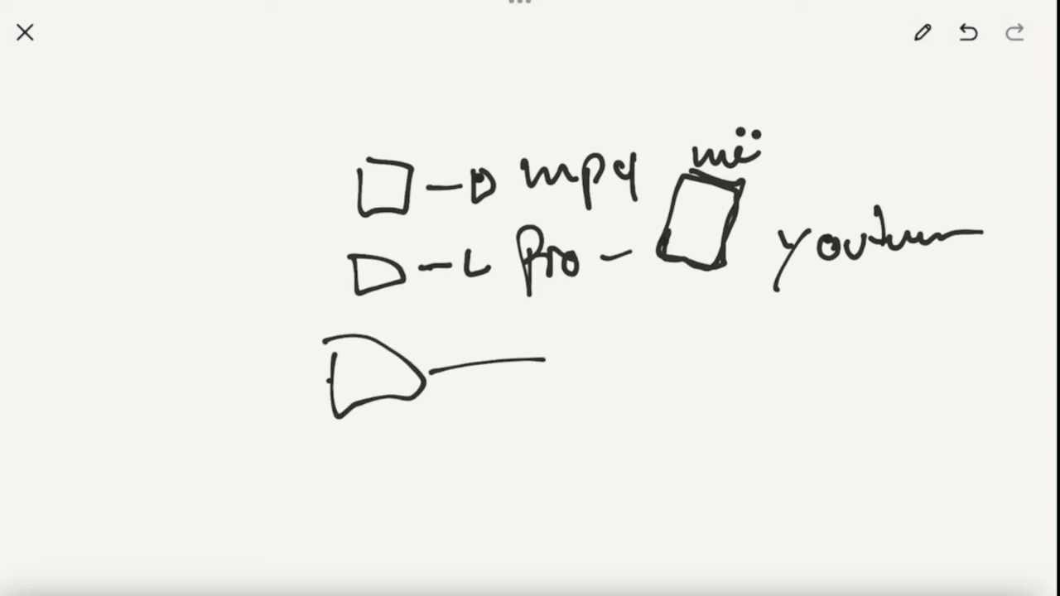
{"action": "left_click_drag", "start_coordinate": [435, 364], "coordinate": [563, 356]}
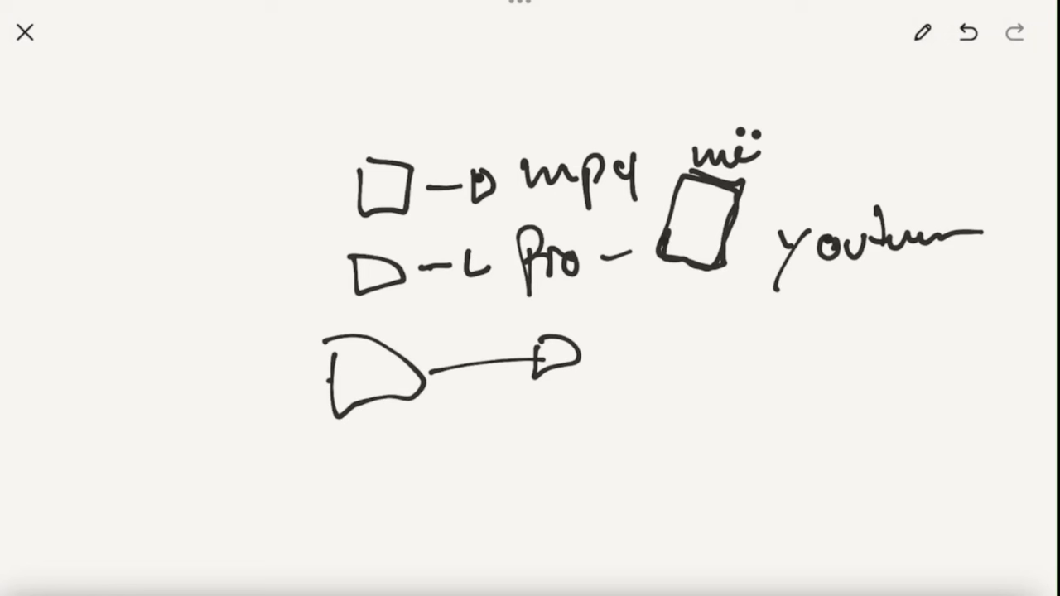
{"action": "left_click_drag", "start_coordinate": [509, 157], "coordinate": [629, 133]}
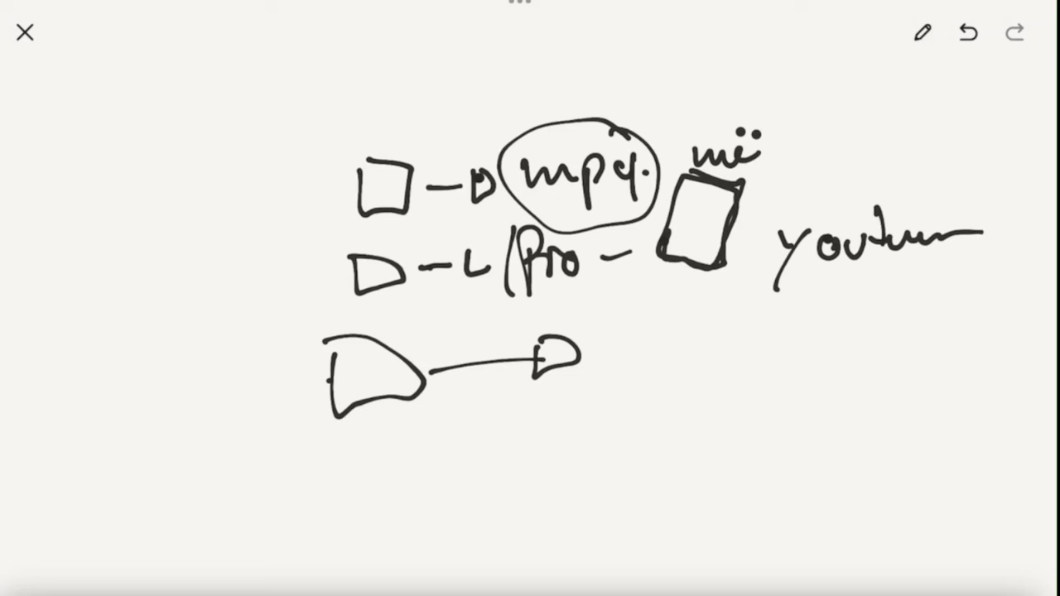
Box Pro and the 19.57 frame rate, add arrows around mp4, and a box numbered 080
{"action": "left_click_drag", "start_coordinate": [506, 224], "coordinate": [638, 286]}
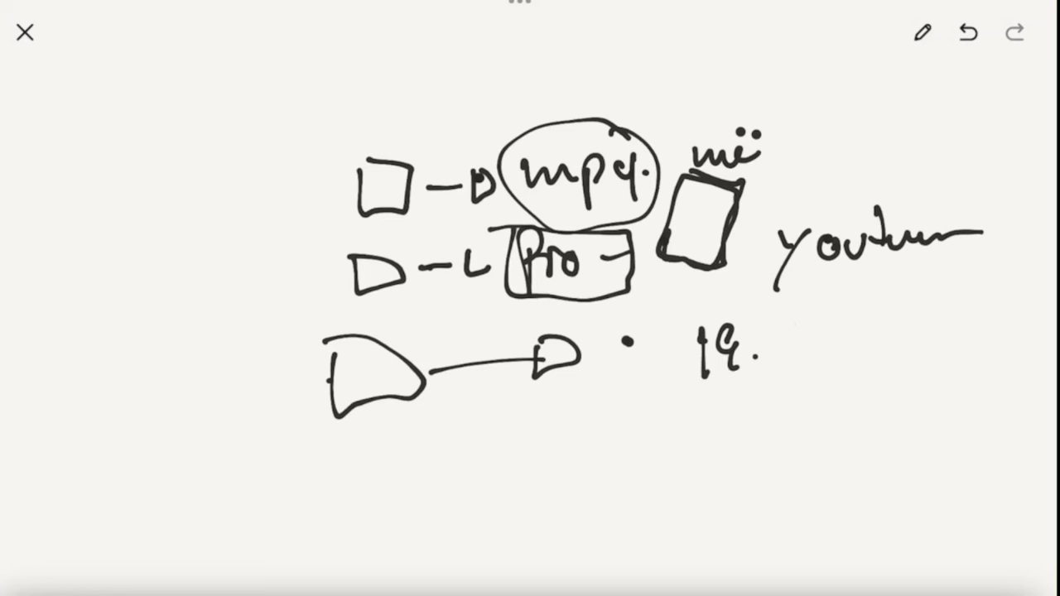
{"action": "left_click_drag", "start_coordinate": [774, 348], "coordinate": [815, 348]}
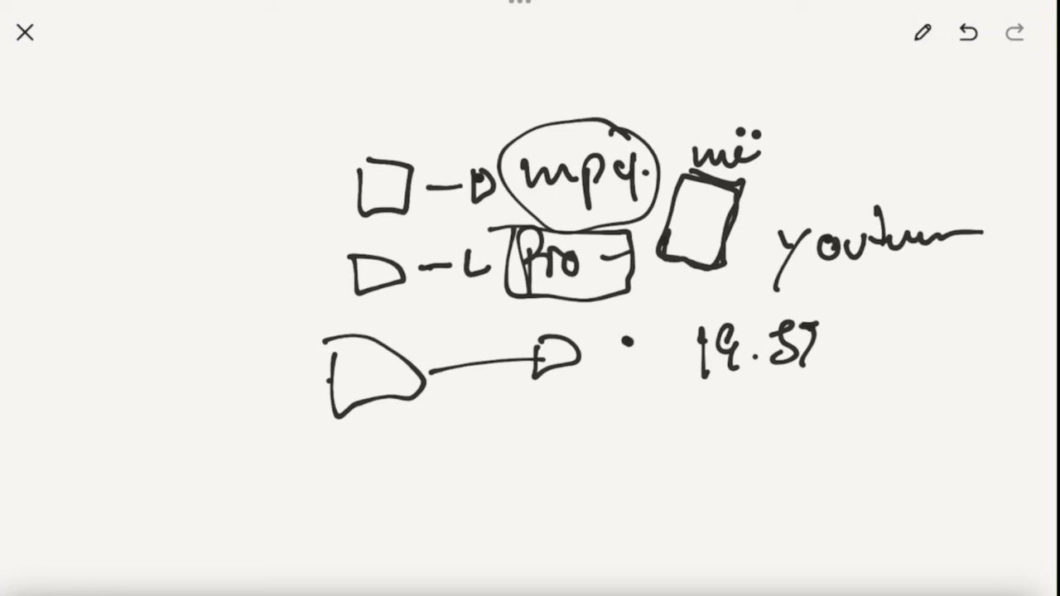
{"action": "left_click_drag", "start_coordinate": [679, 298], "coordinate": [836, 389]}
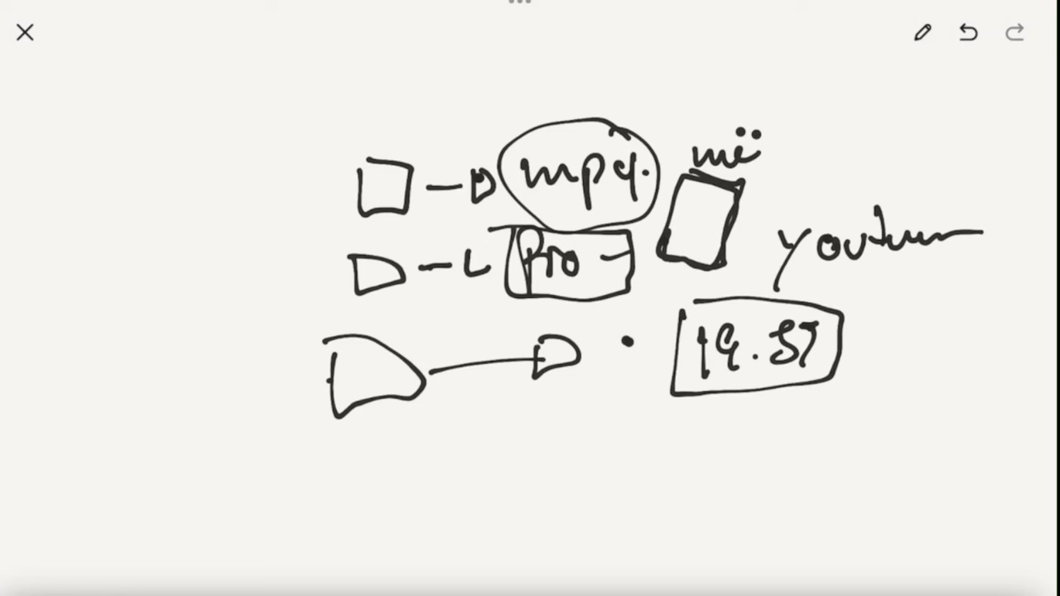
{"action": "left_click_drag", "start_coordinate": [753, 183], "coordinate": [828, 132]}
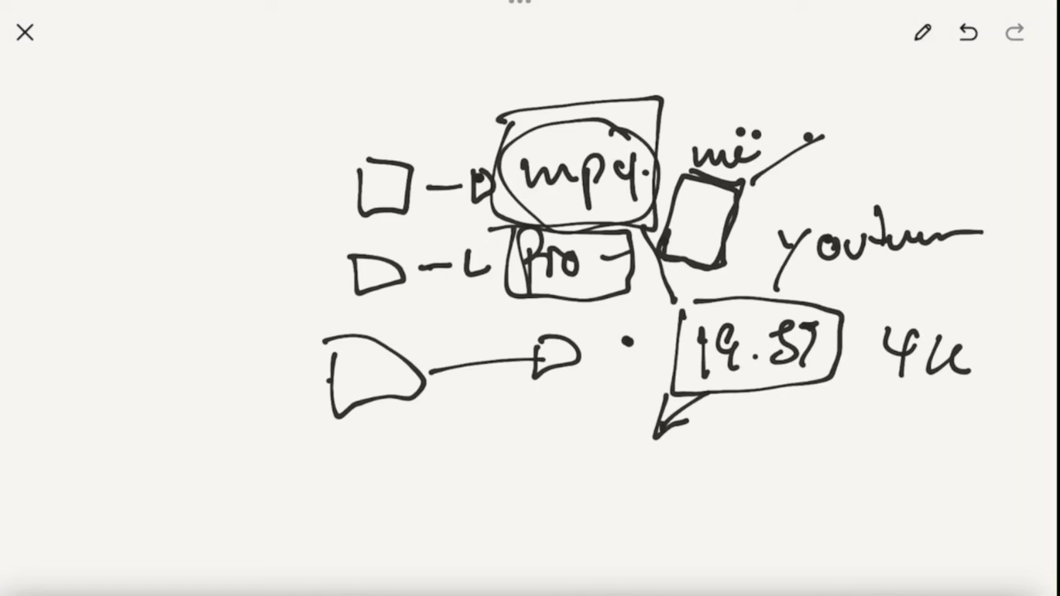
{"action": "left_click_drag", "start_coordinate": [489, 220], "coordinate": [630, 286]}
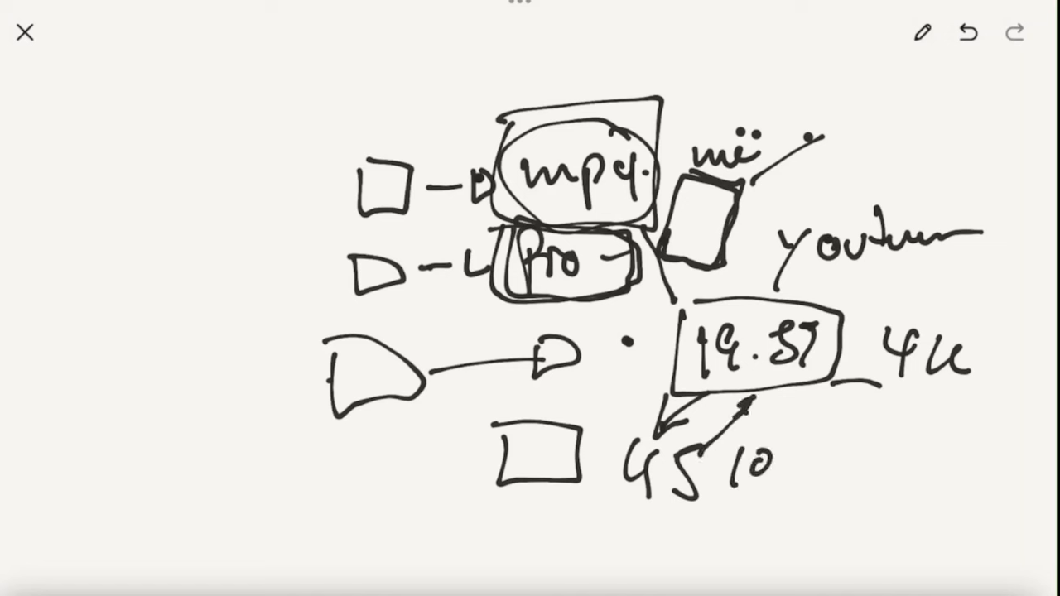
{"action": "type", "text": "080"}
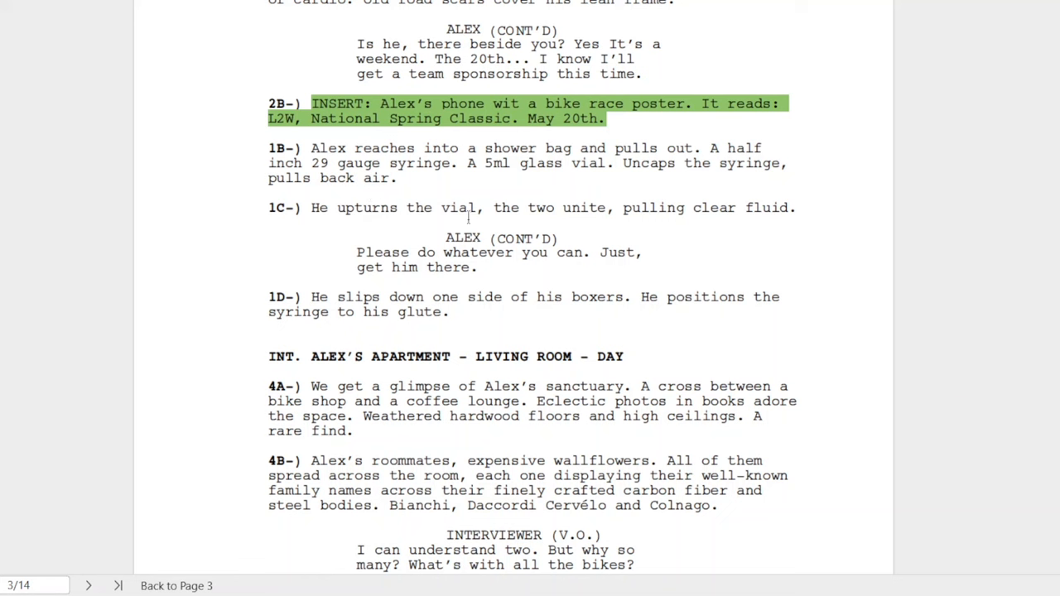
{"action": "mouse_move", "coordinate": [482, 279]}
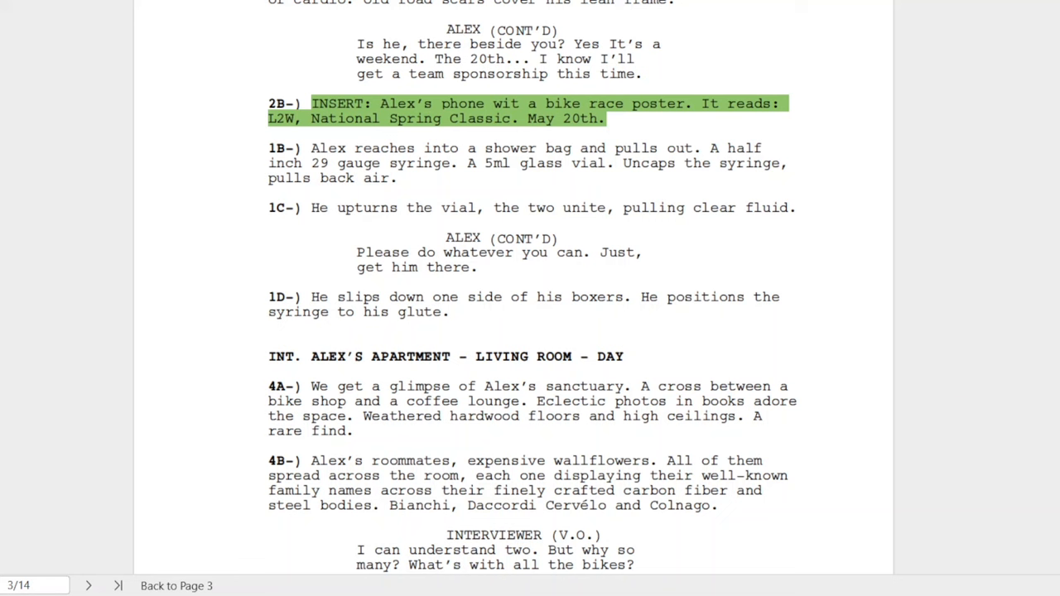
{"action": "mouse_move", "coordinate": [323, 497]}
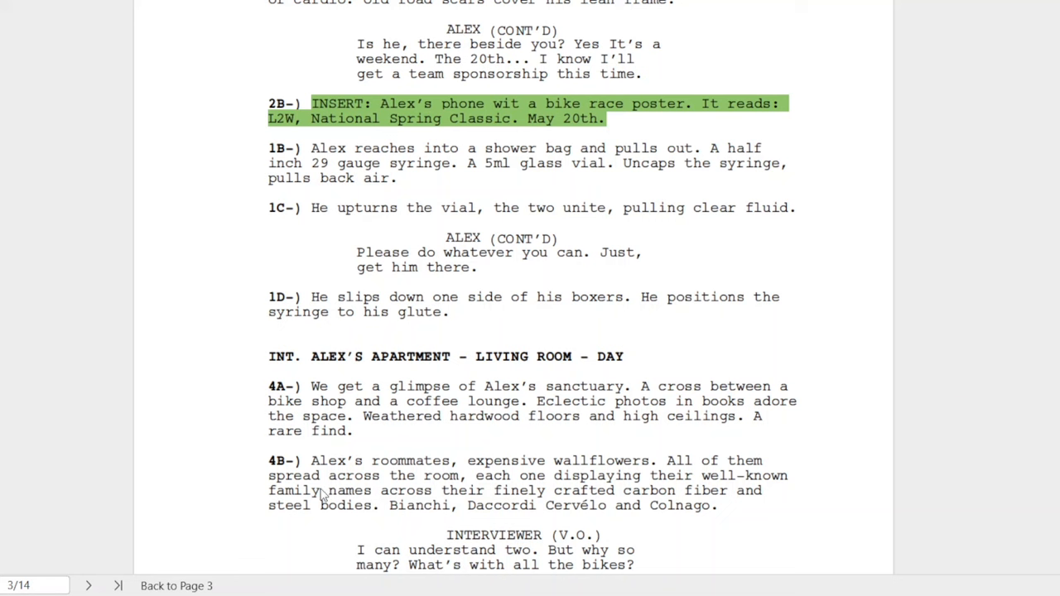
{"action": "scroll", "scroll_direction": "down", "scroll_amount": 3}
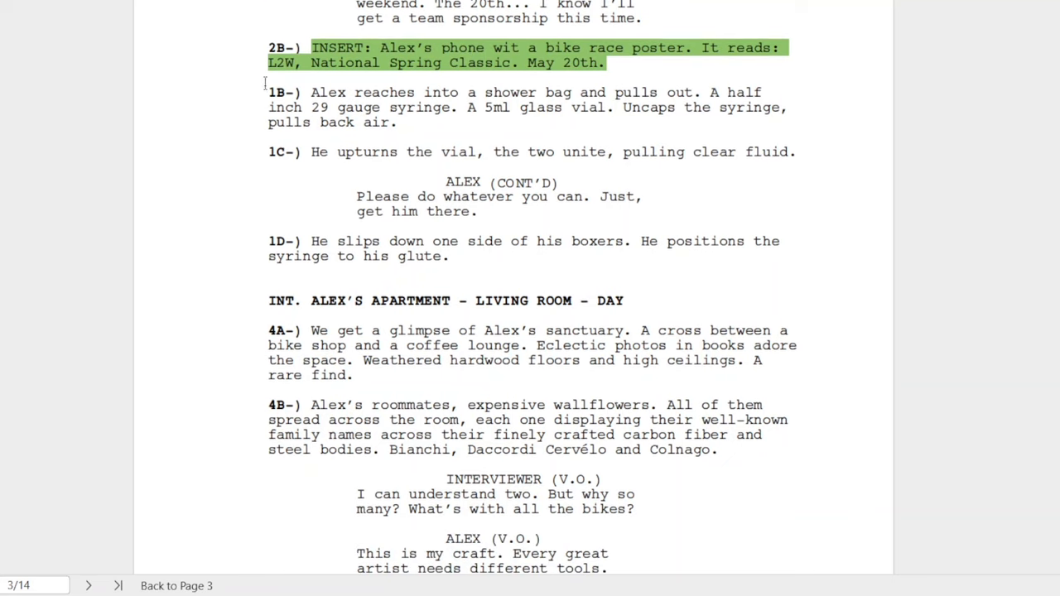
{"action": "double_click", "coordinate": [281, 47]}
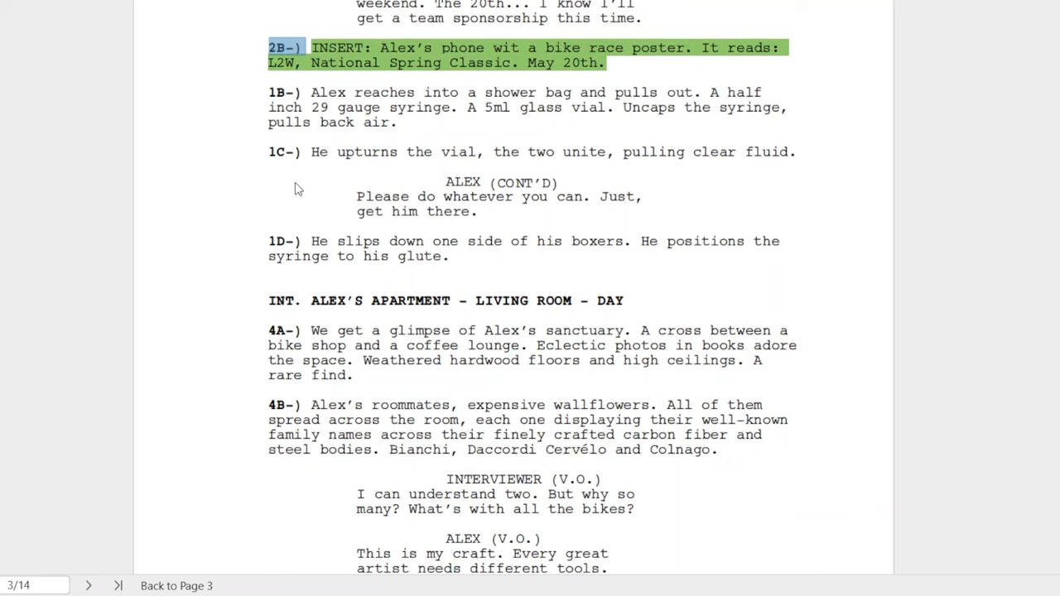
{"action": "mouse_move", "coordinate": [298, 186]}
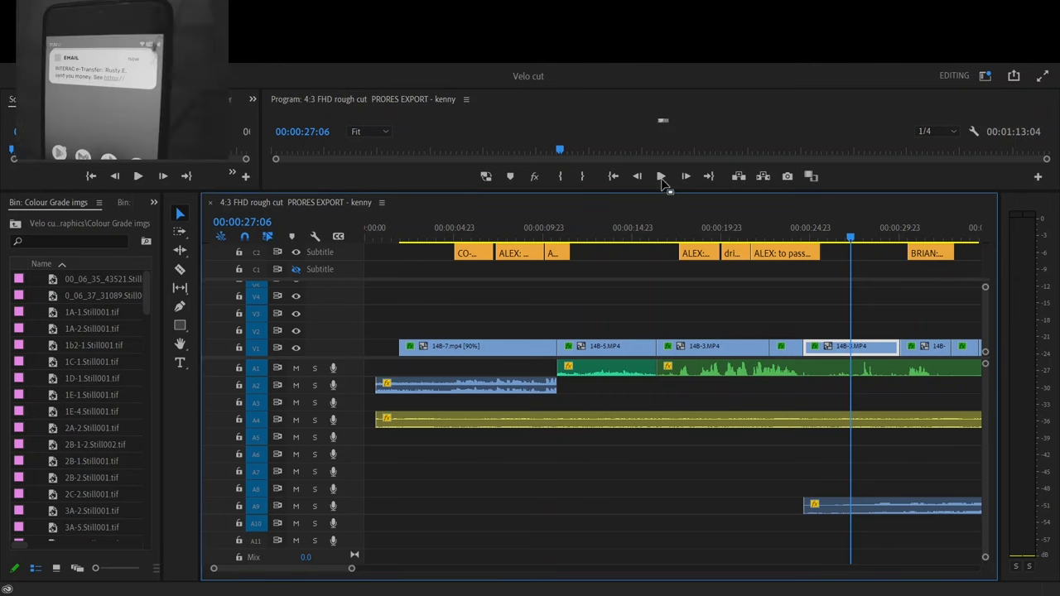
Play the export sequence briefly, then stop playback
{"action": "left_click", "coordinate": [660, 175]}
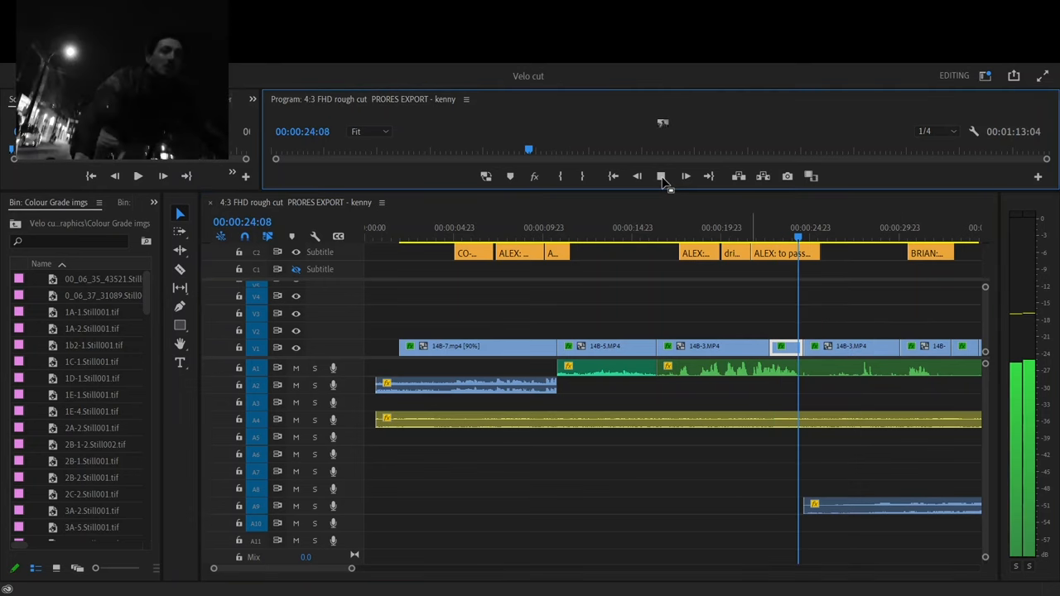
{"action": "left_click", "coordinate": [660, 175]}
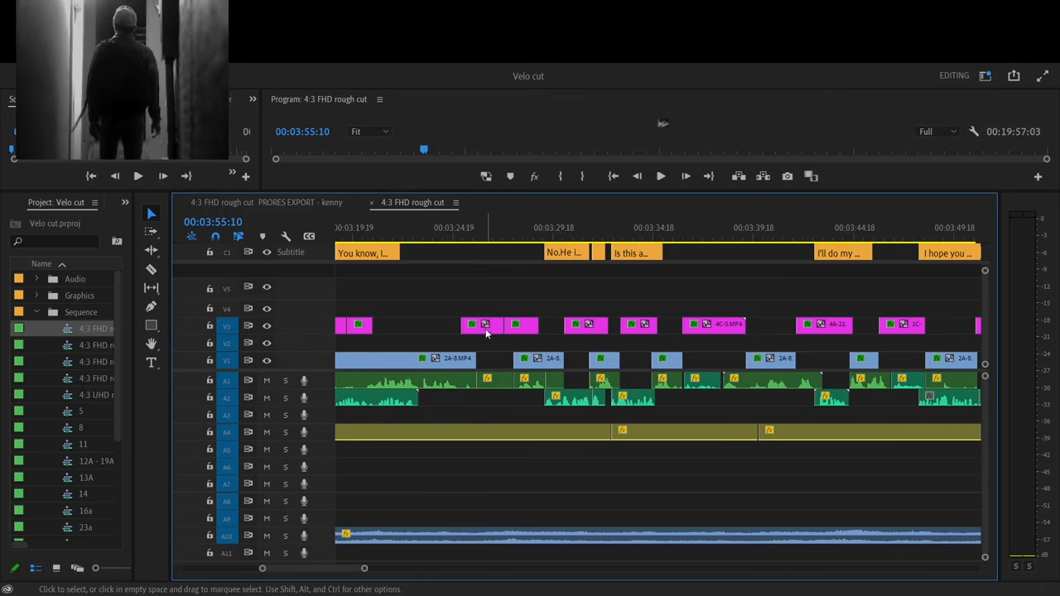
{"action": "left_click", "coordinate": [482, 326]}
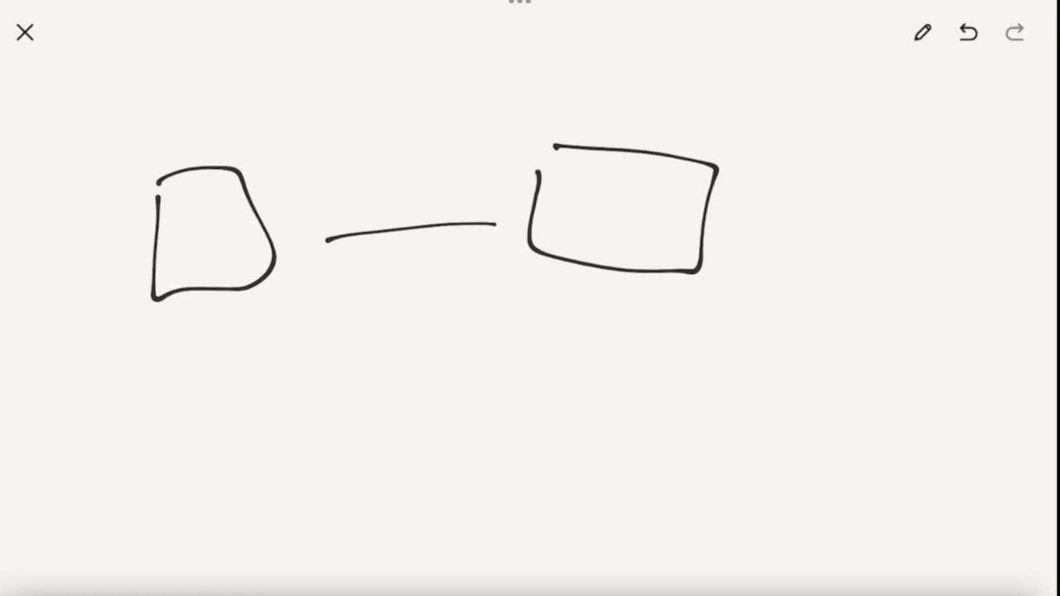
Sketch two connected box outlines with a downward arrow, and mark the left box C
{"action": "left_click_drag", "start_coordinate": [397, 261], "coordinate": [398, 389]}
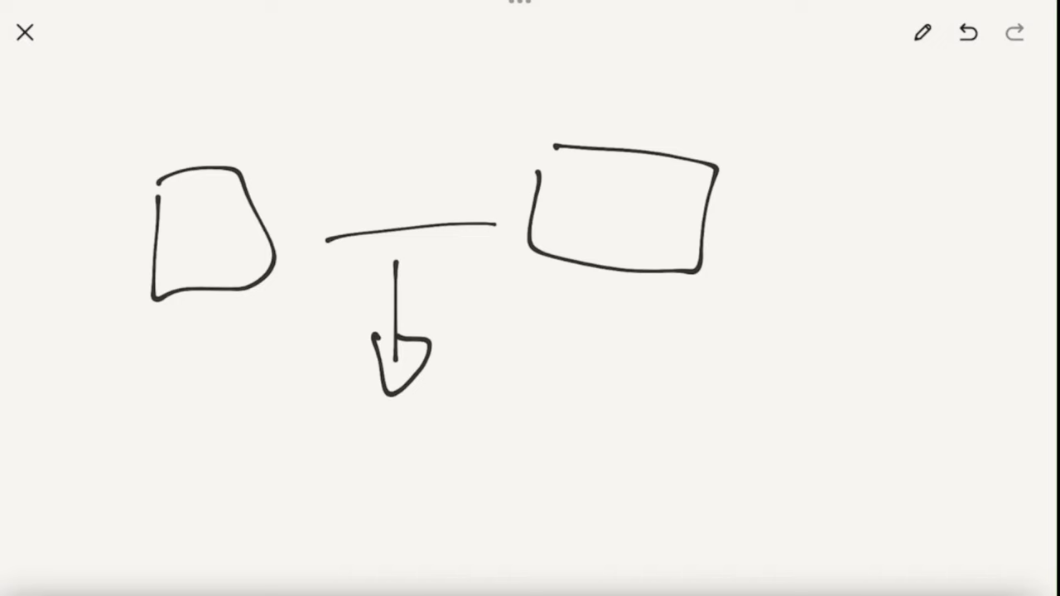
{"action": "left_click_drag", "start_coordinate": [182, 124], "coordinate": [587, 128]}
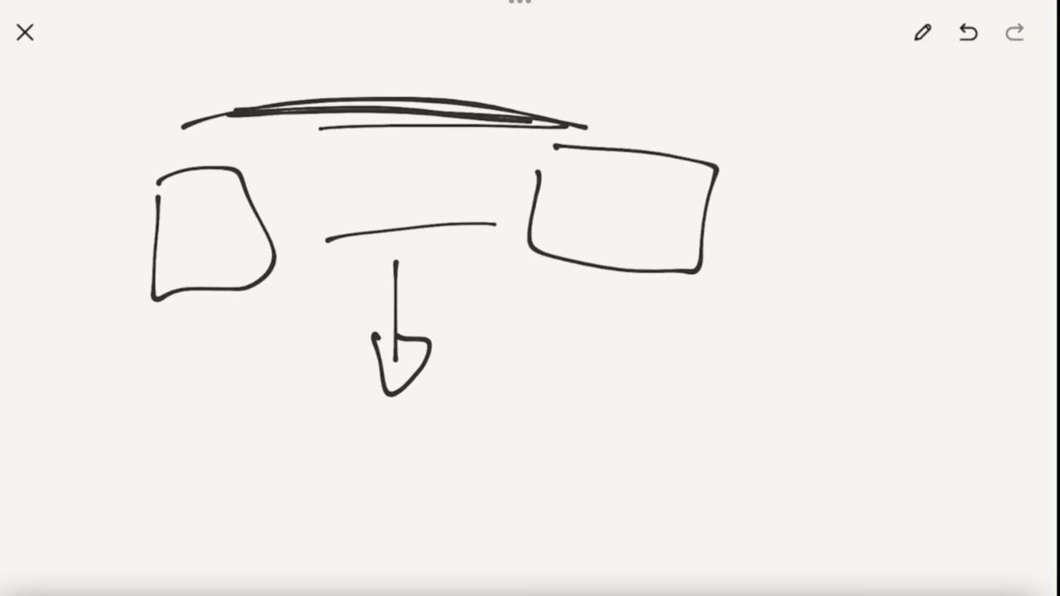
{"action": "left_click_drag", "start_coordinate": [257, 210], "coordinate": [534, 186]}
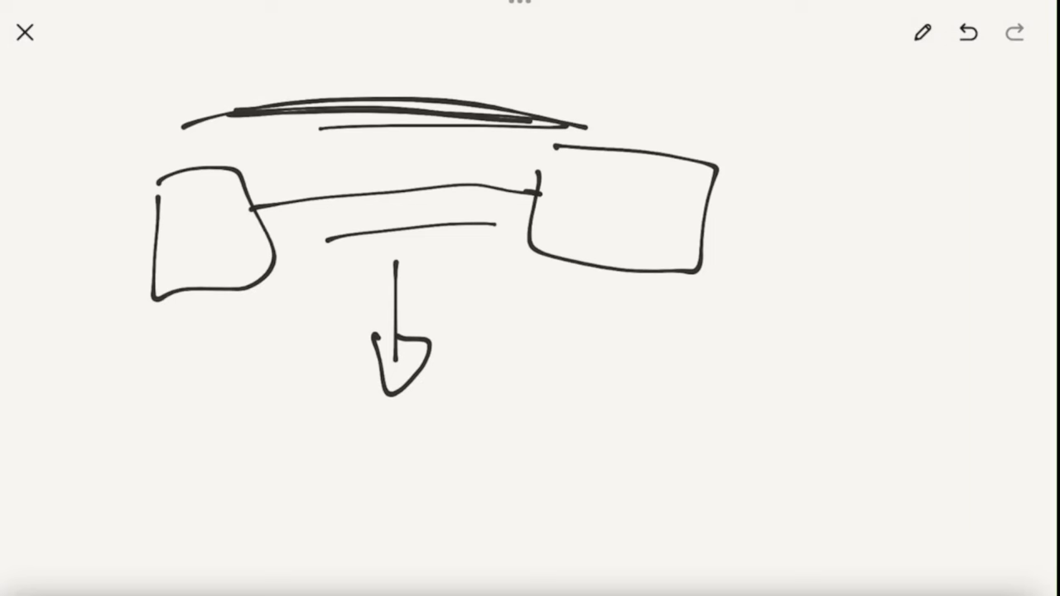
{"action": "left_click_drag", "start_coordinate": [153, 174], "coordinate": [290, 294]}
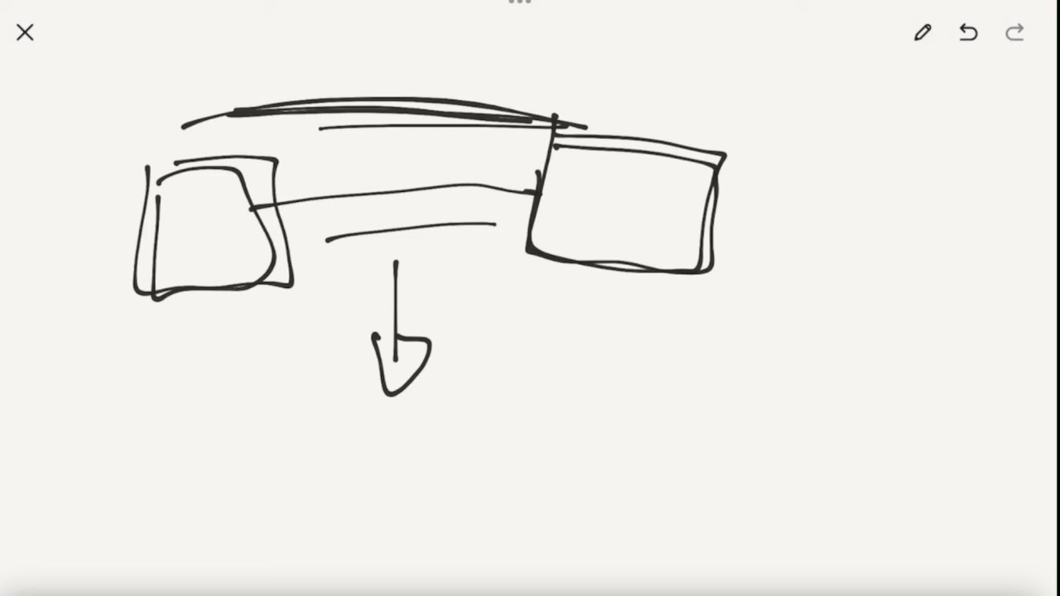
{"action": "left_click_drag", "start_coordinate": [182, 190], "coordinate": [215, 228]}
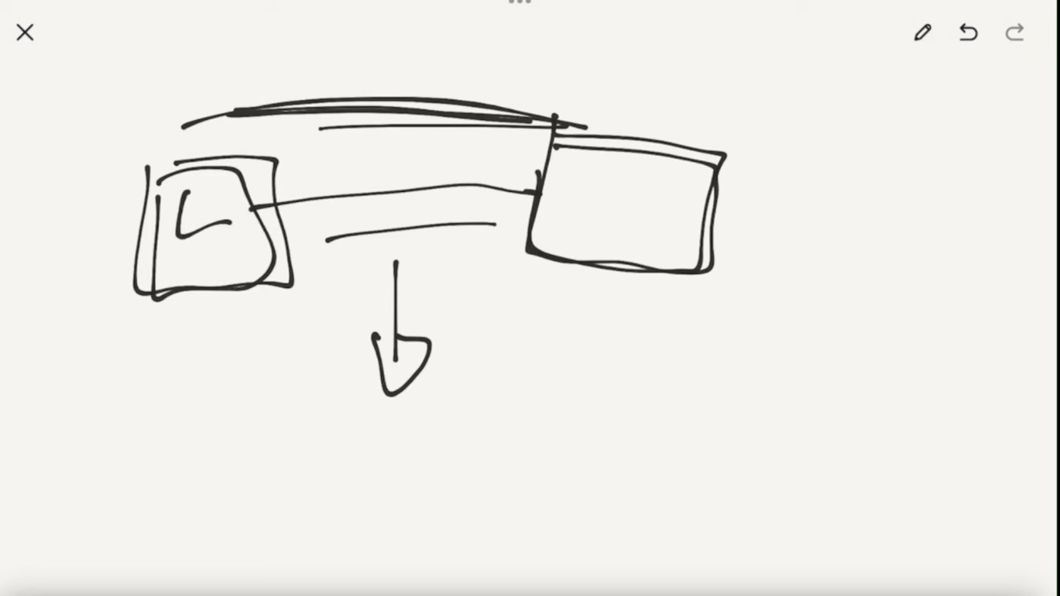
{"action": "left_click_drag", "start_coordinate": [190, 207], "coordinate": [215, 215]}
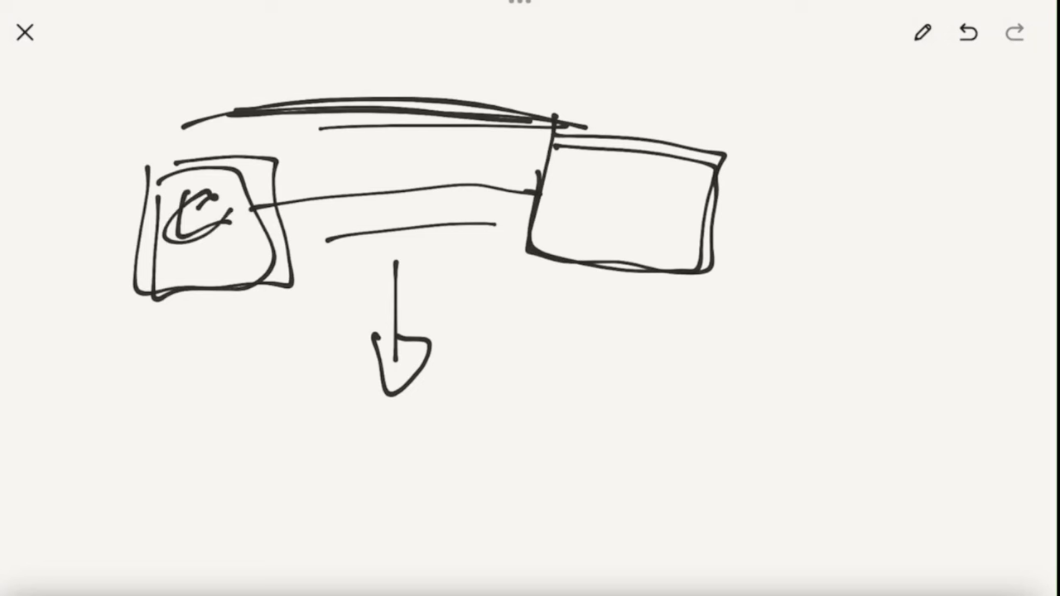
Mark the right box C, label the box below 'B-W', and add a linked box beside it
{"action": "left_click_drag", "start_coordinate": [596, 183], "coordinate": [617, 211]}
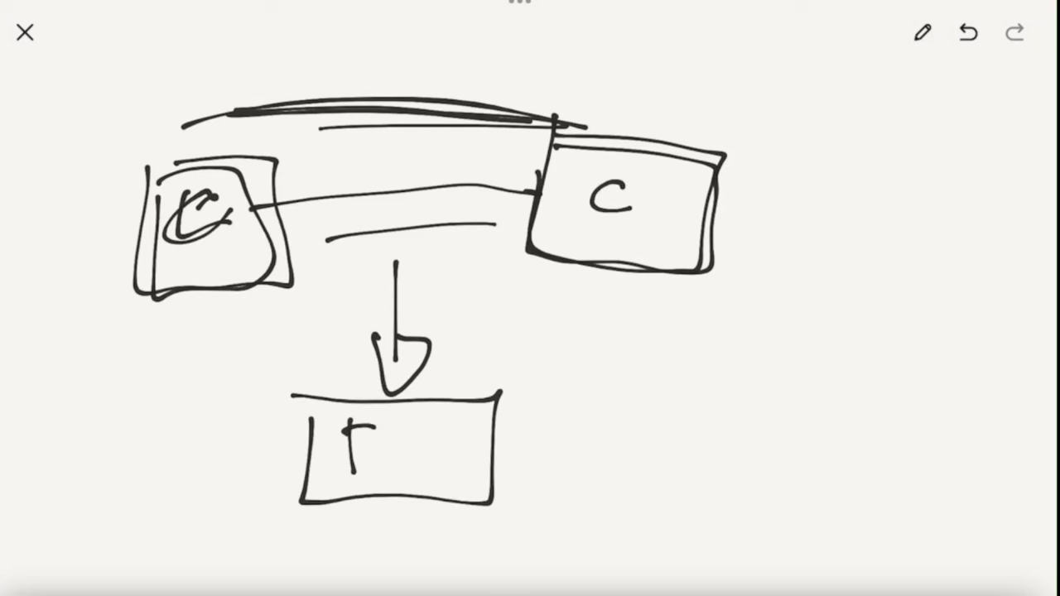
{"action": "type", "text": "B-W"}
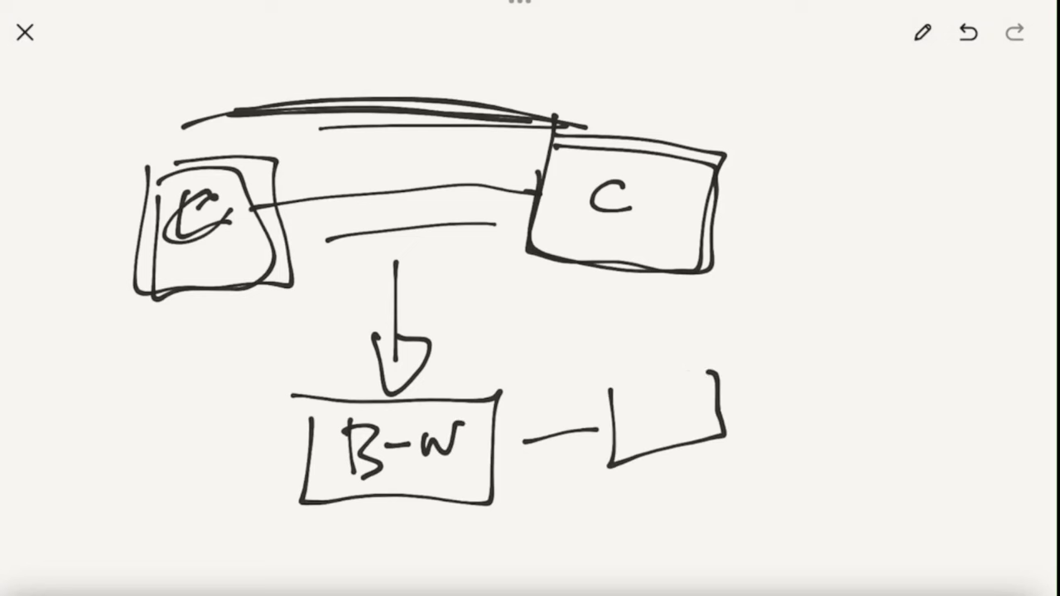
{"action": "left_click_drag", "start_coordinate": [720, 348], "coordinate": [786, 281]}
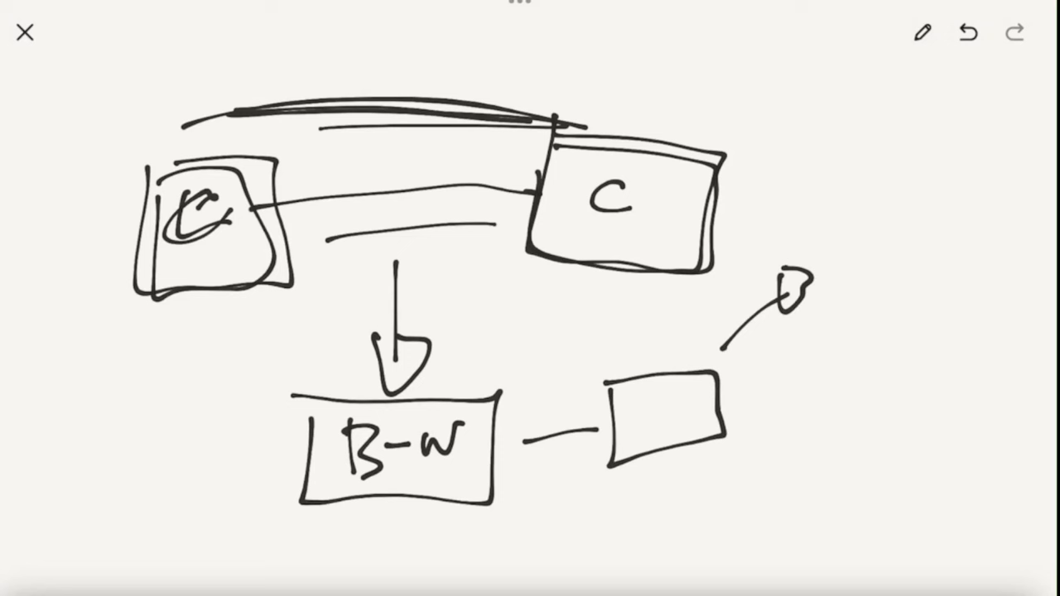
Sketch linked small box pairs at upper right, plus extra boxes bottom-right and far left
{"action": "left_click_drag", "start_coordinate": [833, 153], "coordinate": [885, 195]}
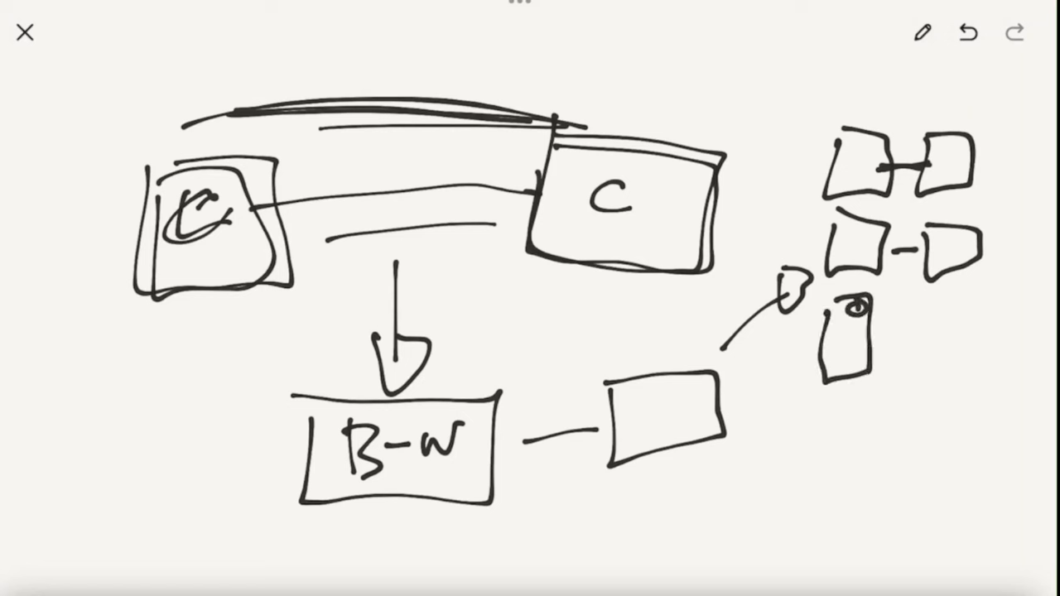
{"action": "left_click_drag", "start_coordinate": [903, 331], "coordinate": [919, 340]}
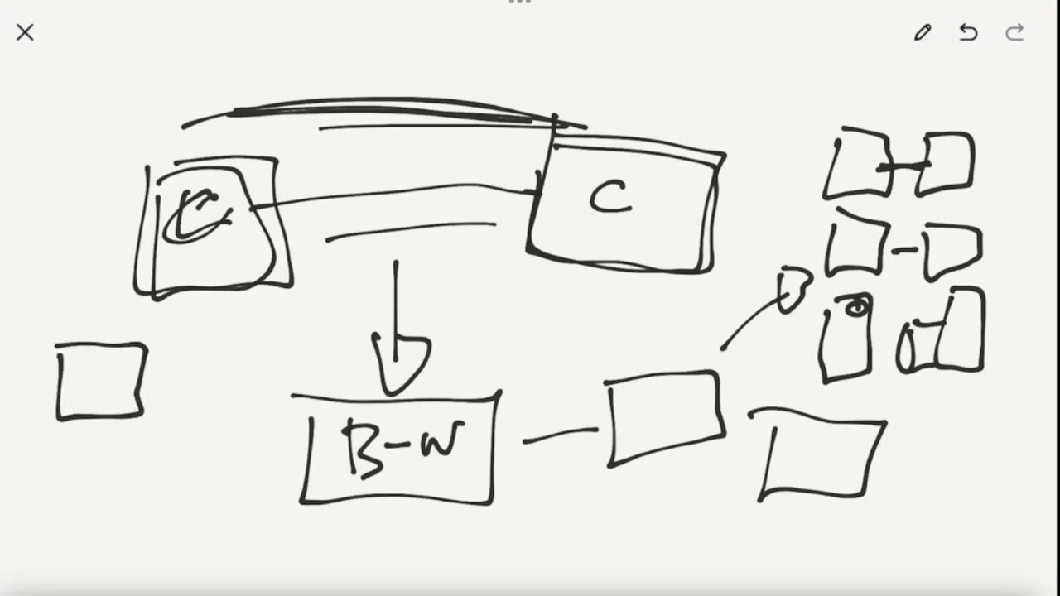
{"action": "left_click_drag", "start_coordinate": [83, 356], "coordinate": [108, 385]}
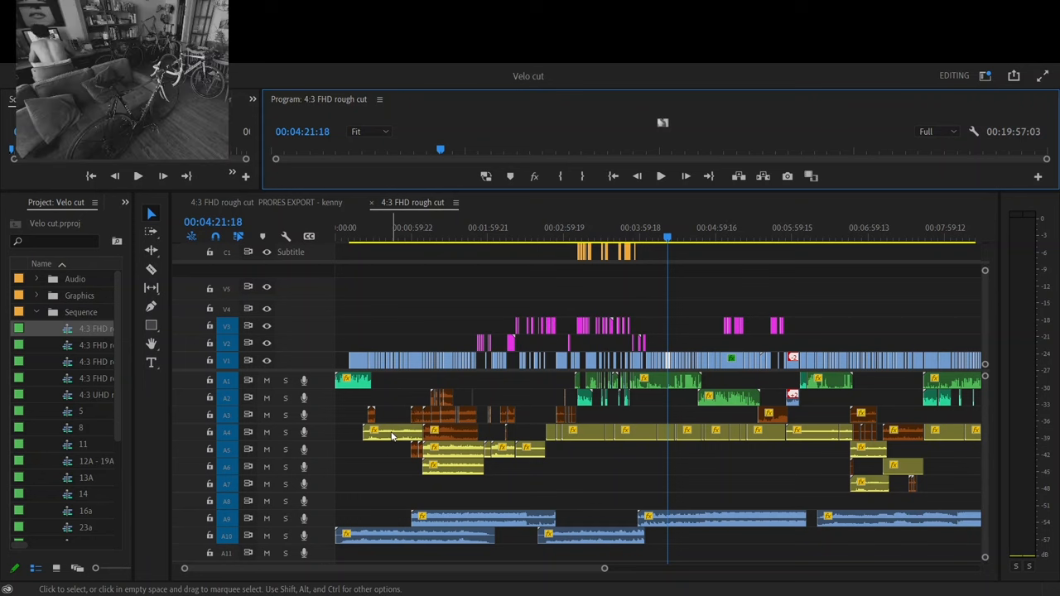
Scroll right through the 4:3 FHD rough cut timeline in Premiere Pro
{"action": "left_click", "coordinate": [391, 433]}
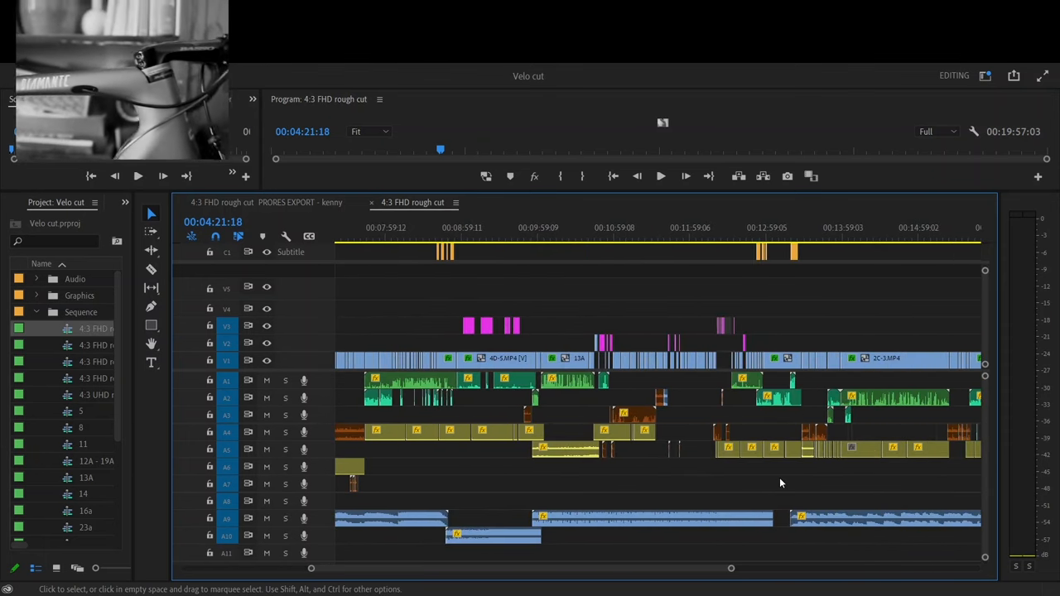
{"action": "scroll", "scroll_direction": "right", "scroll_amount": 3}
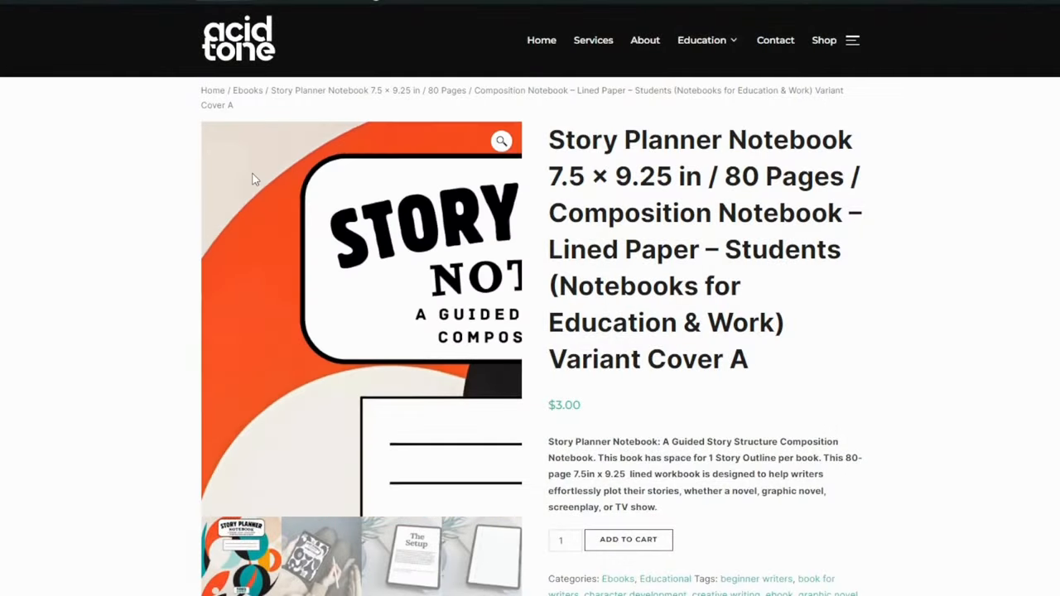
Go to Acid Tone's Services page and scroll down to the 'Let's Get Started' form
{"action": "left_click", "coordinate": [592, 39]}
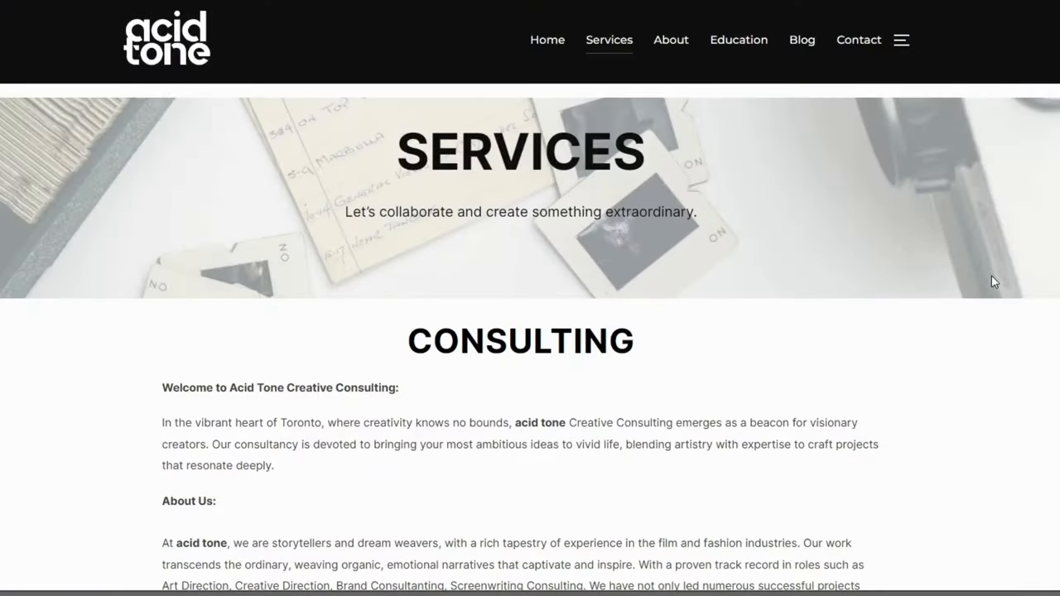
{"action": "scroll", "scroll_direction": "down", "scroll_amount": 3}
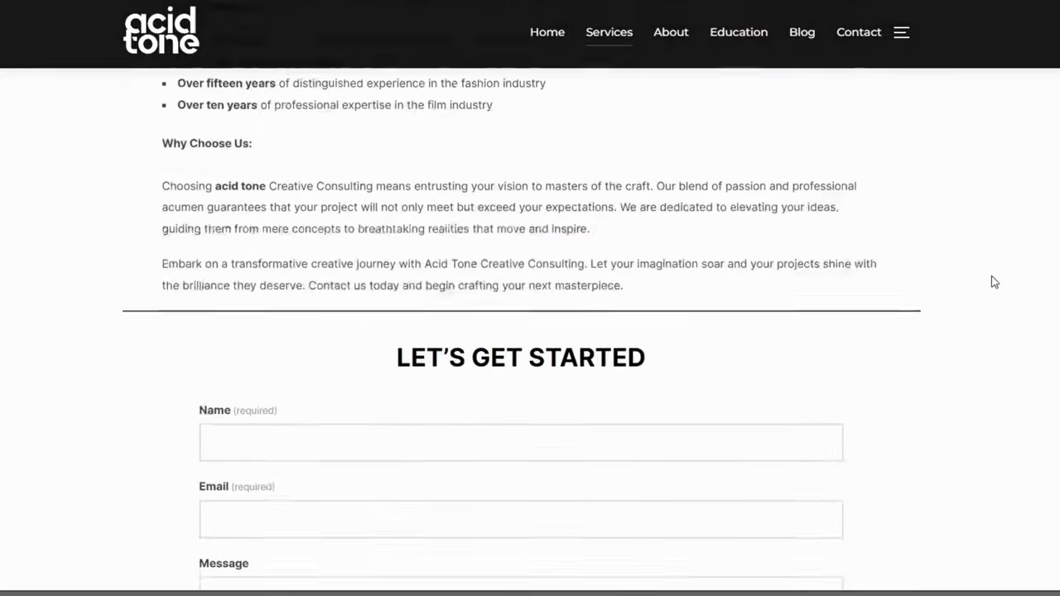